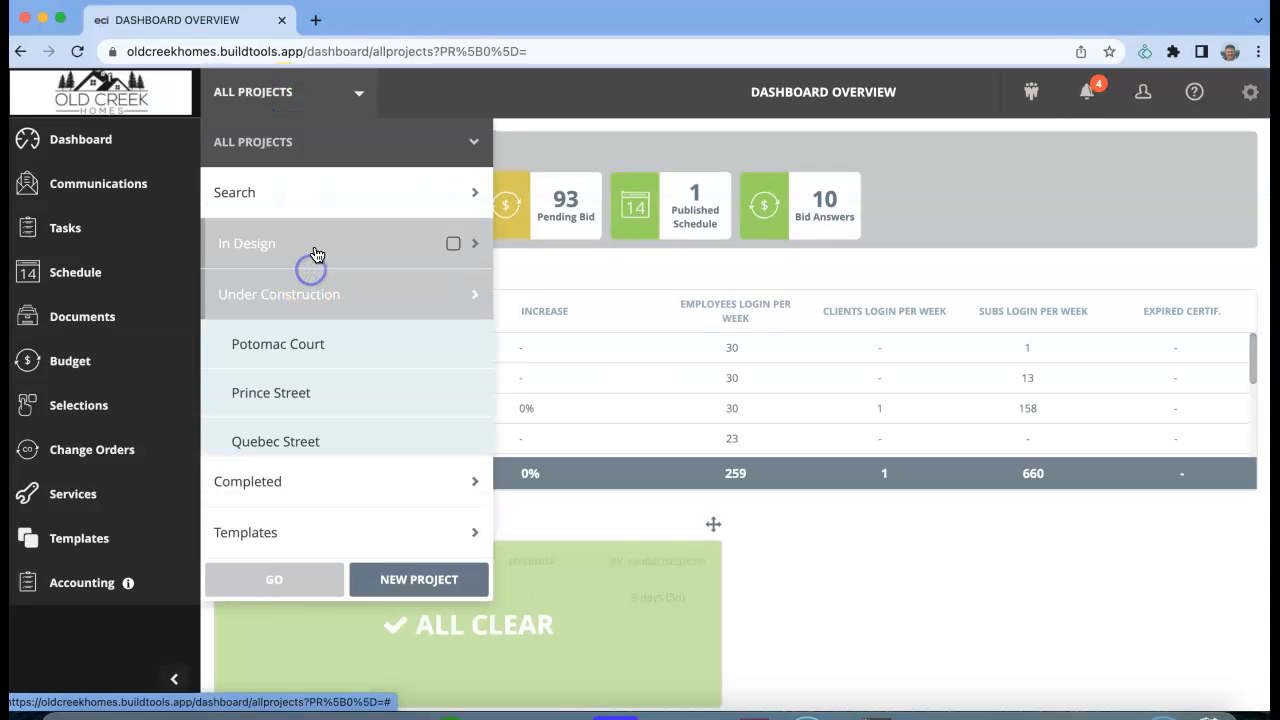
- Select the Old Creek Homes project under In Design and load its dashboard
click(246, 244)
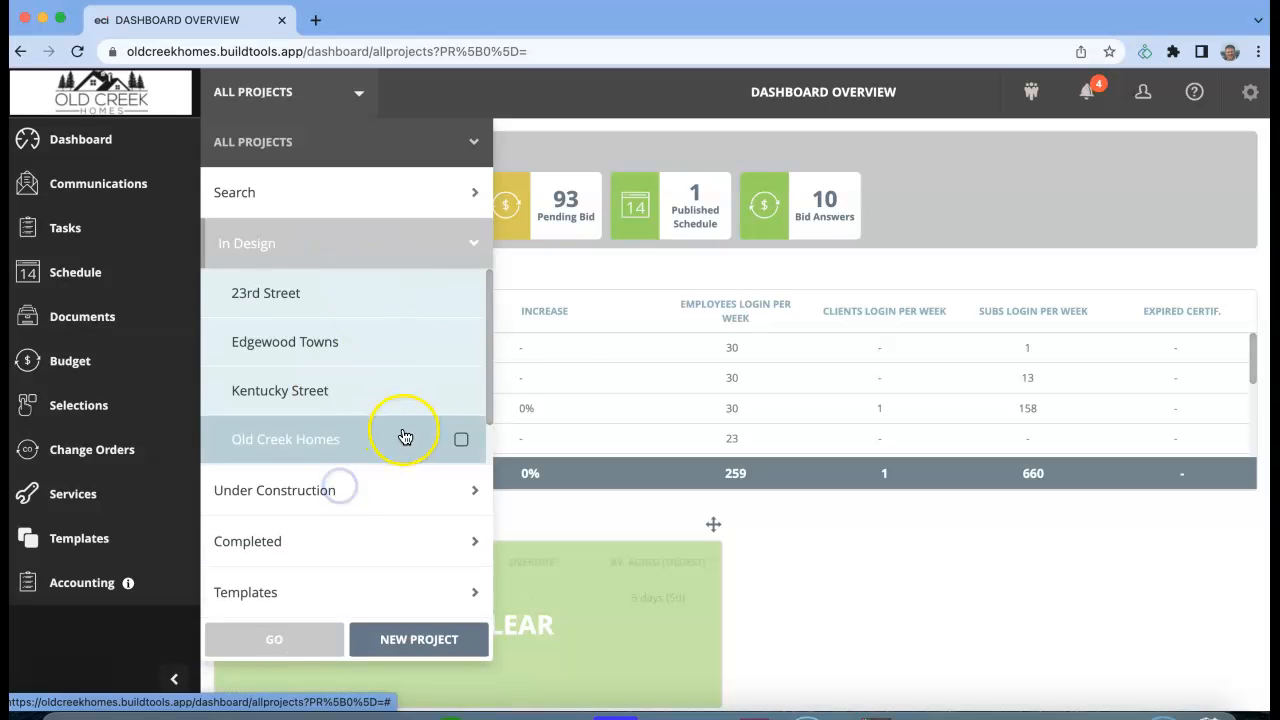
scroll(down, 3)
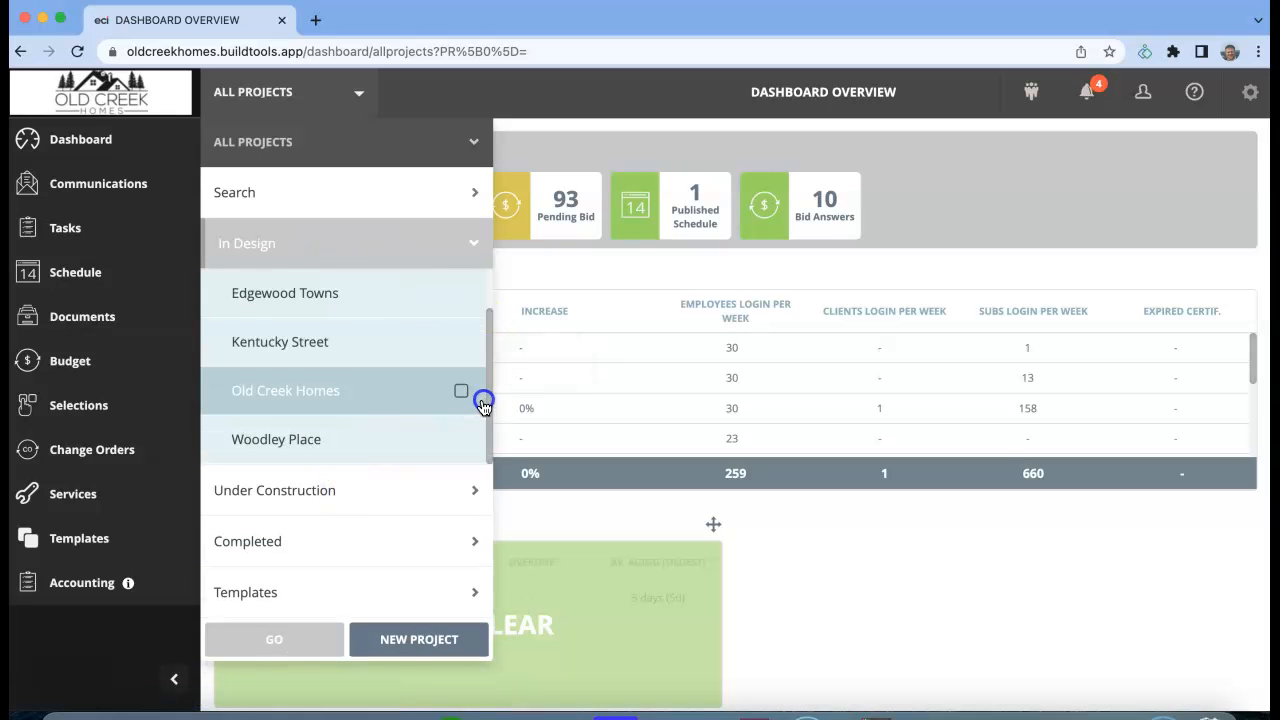
click(460, 390)
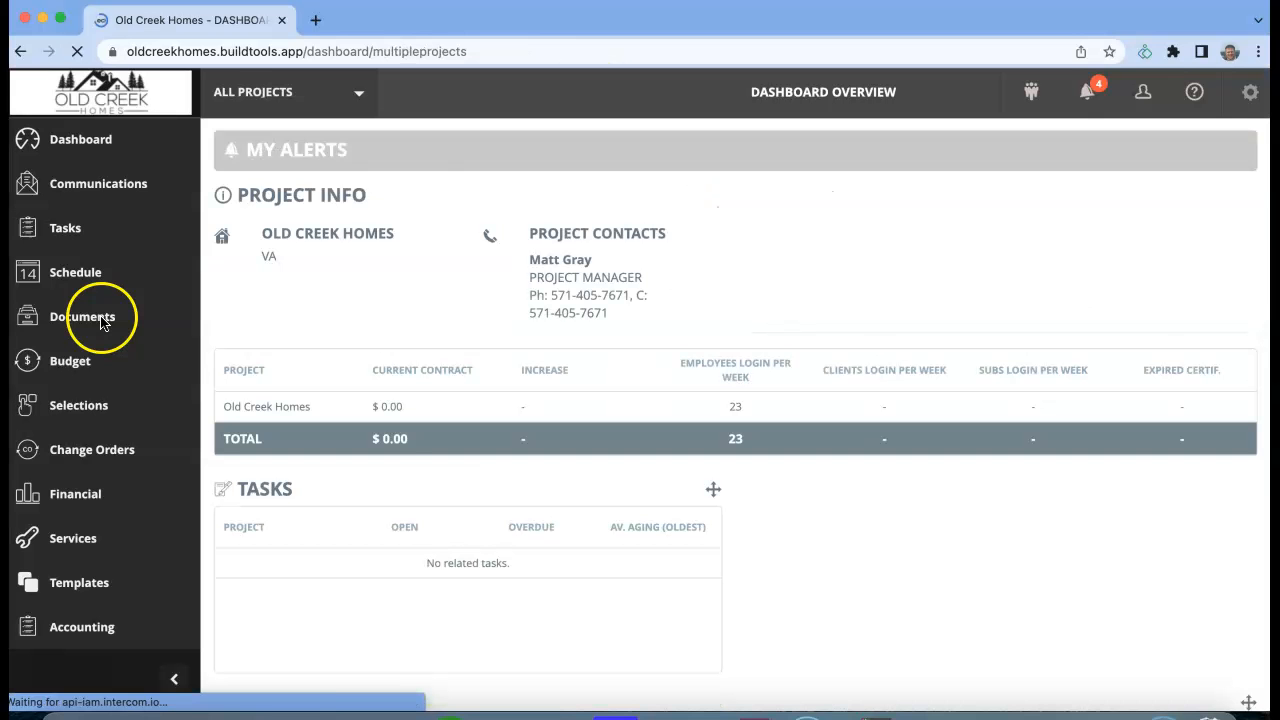
- Upload Washington Gas.pdf into Old Creek Homes' Utilities > Disconnect Forms folder
click(82, 316)
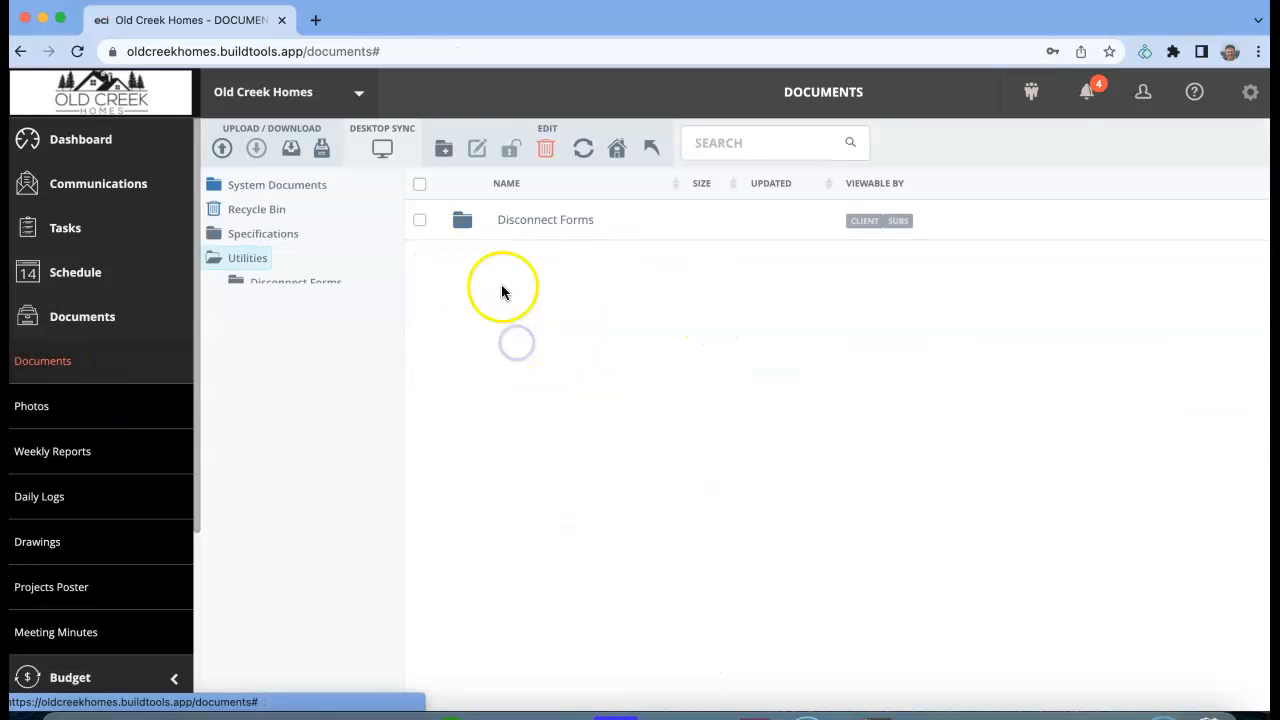
click(544, 218)
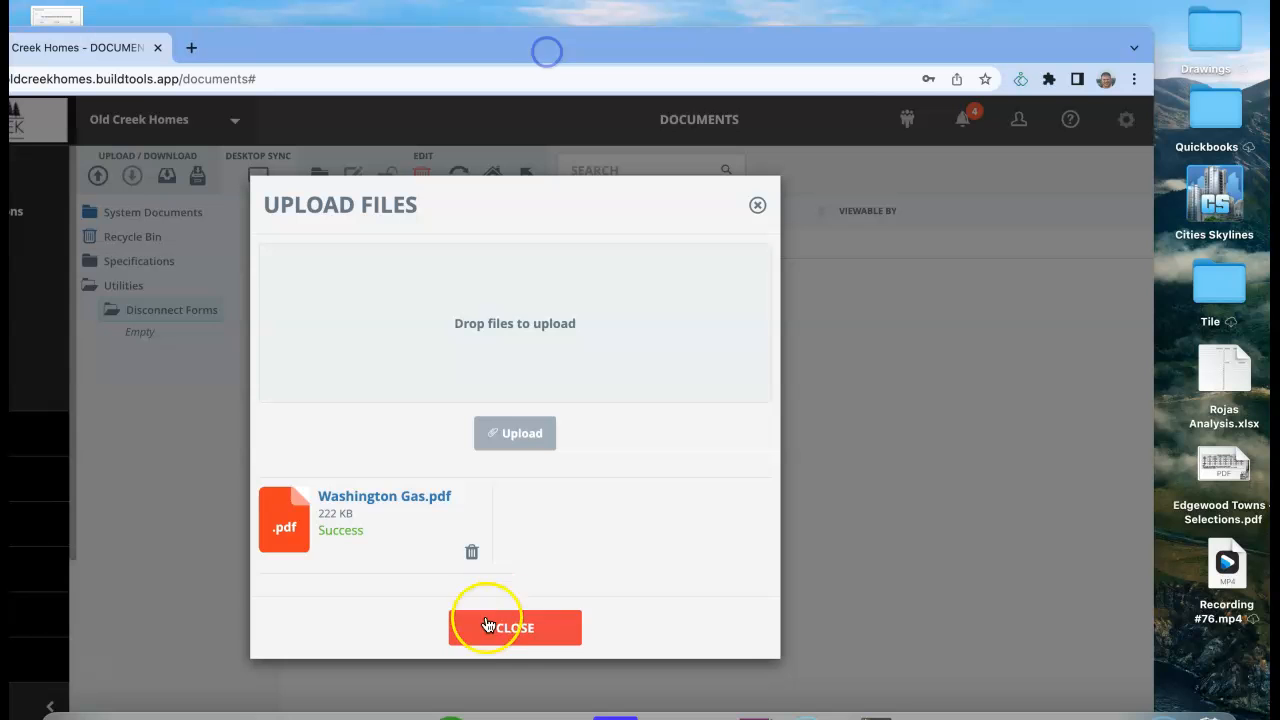
click(514, 628)
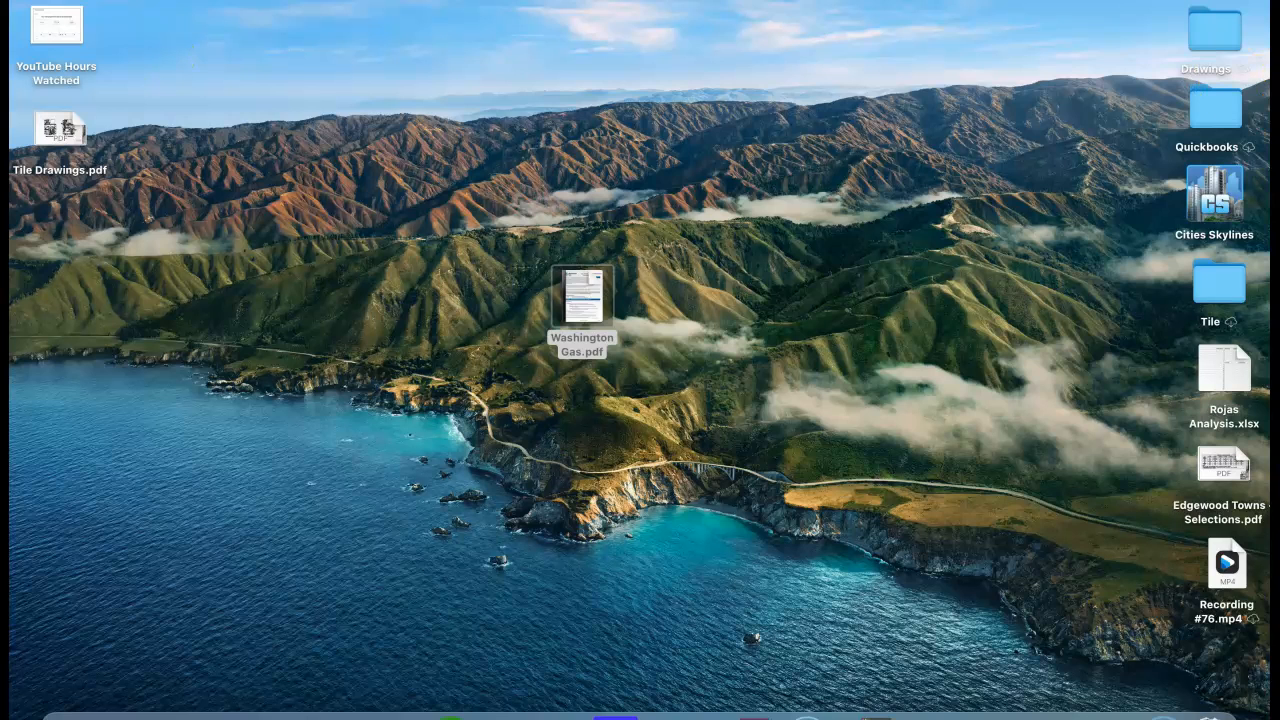
- View the Washington Gas abandonment request PDF from the desktop and read through page 1
double_click(584, 308)
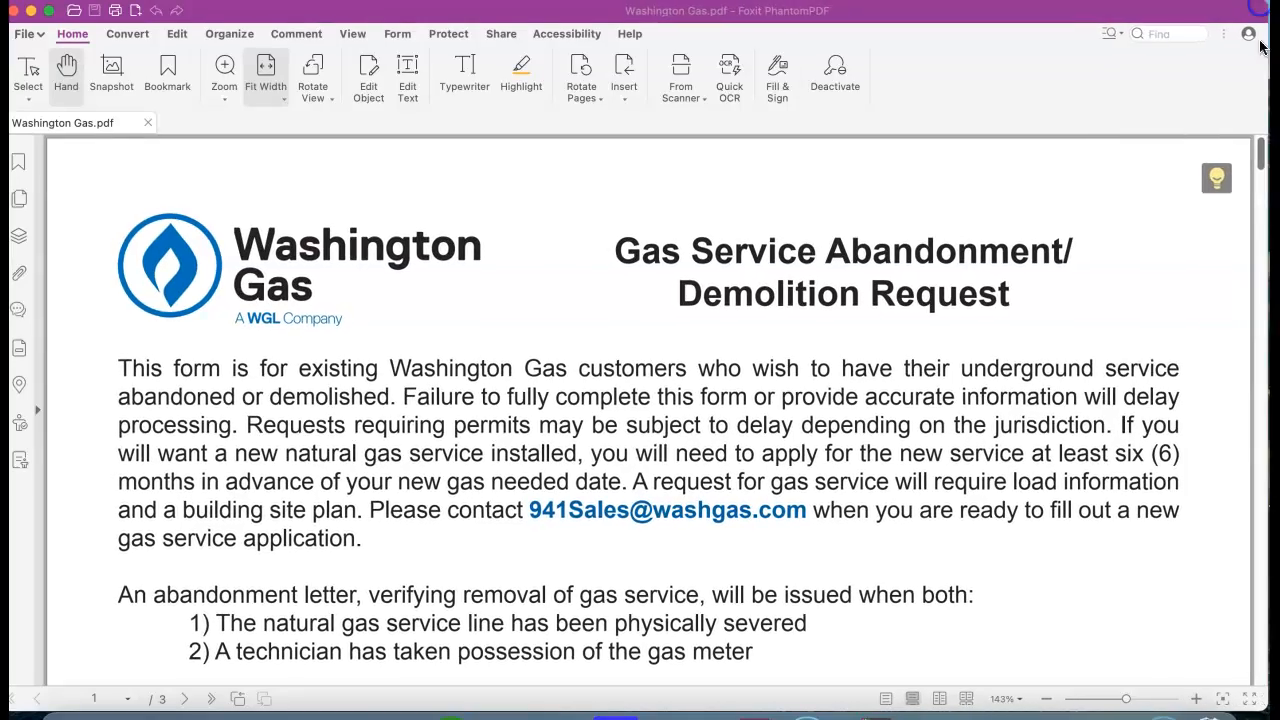
scroll(down, 3)
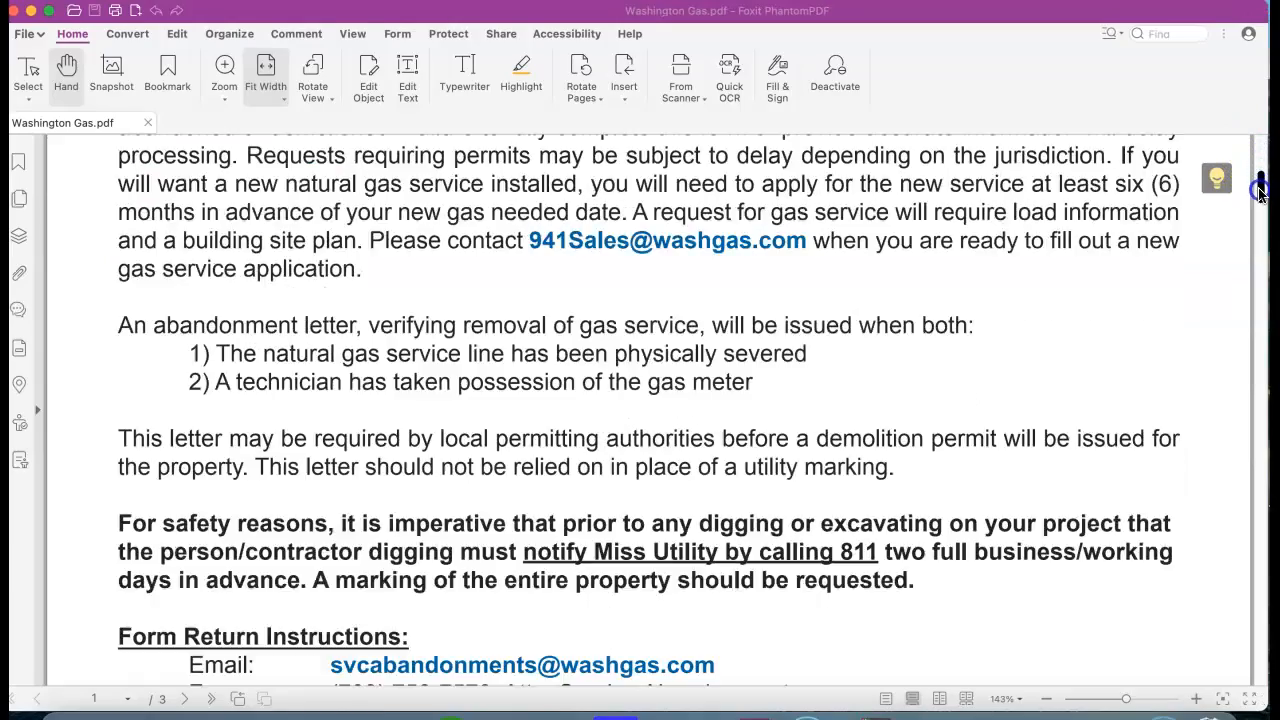
scroll(down, 3)
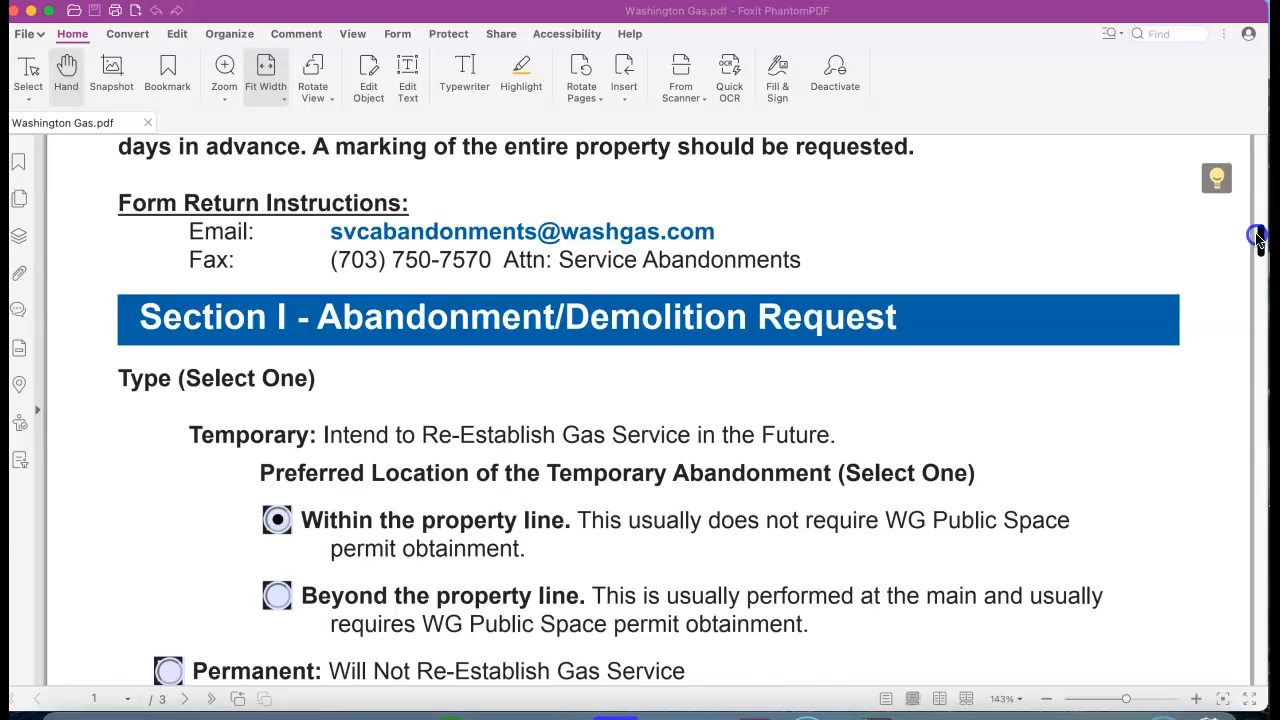
scroll(down, 3)
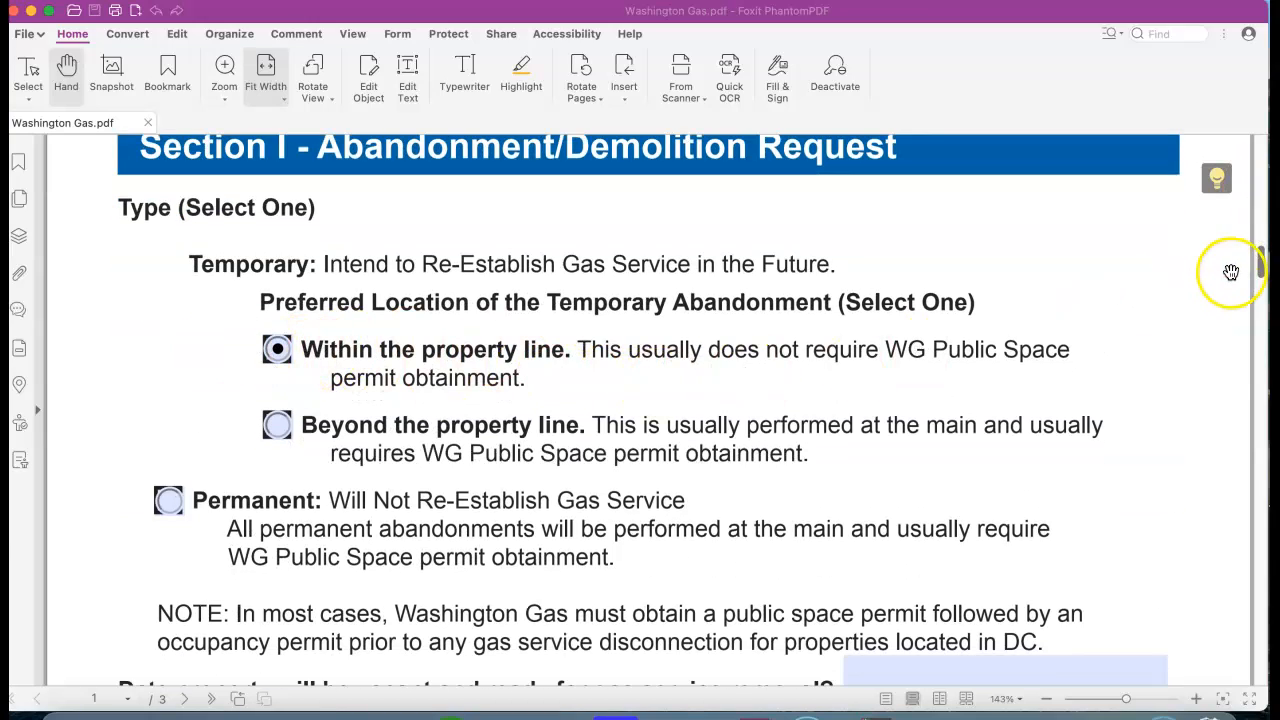
scroll(down, 3)
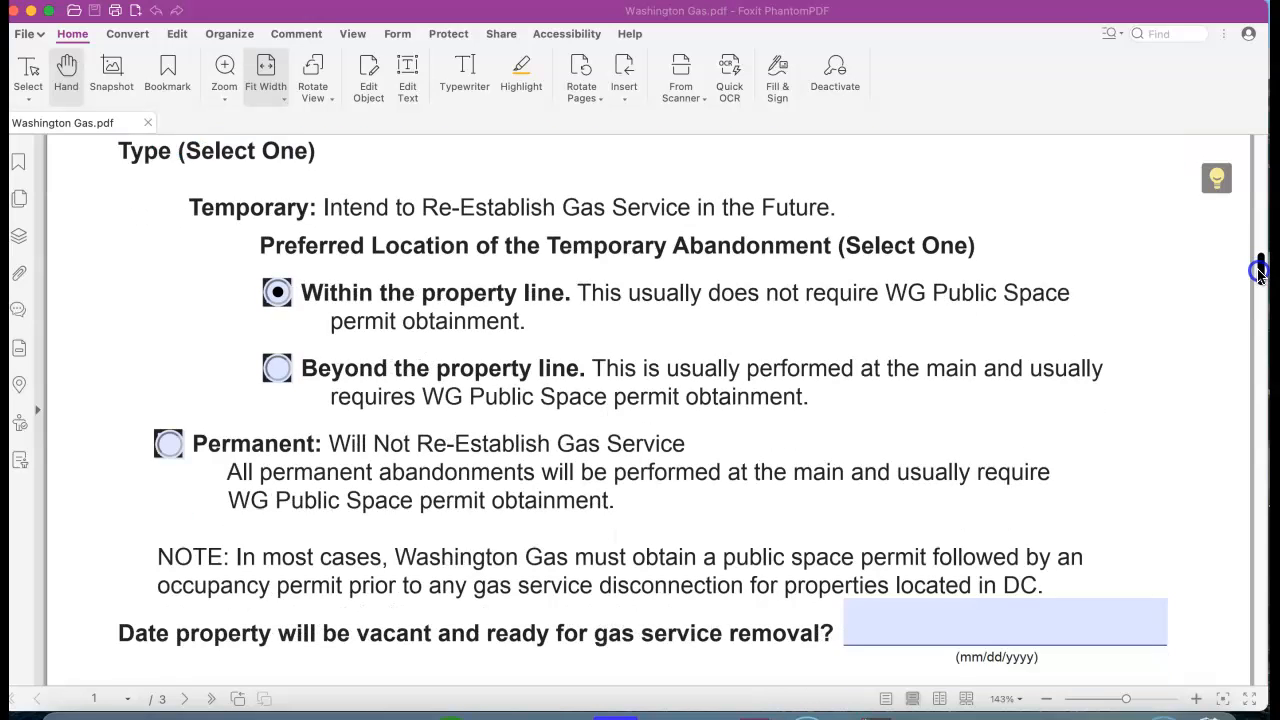
scroll(down, 3)
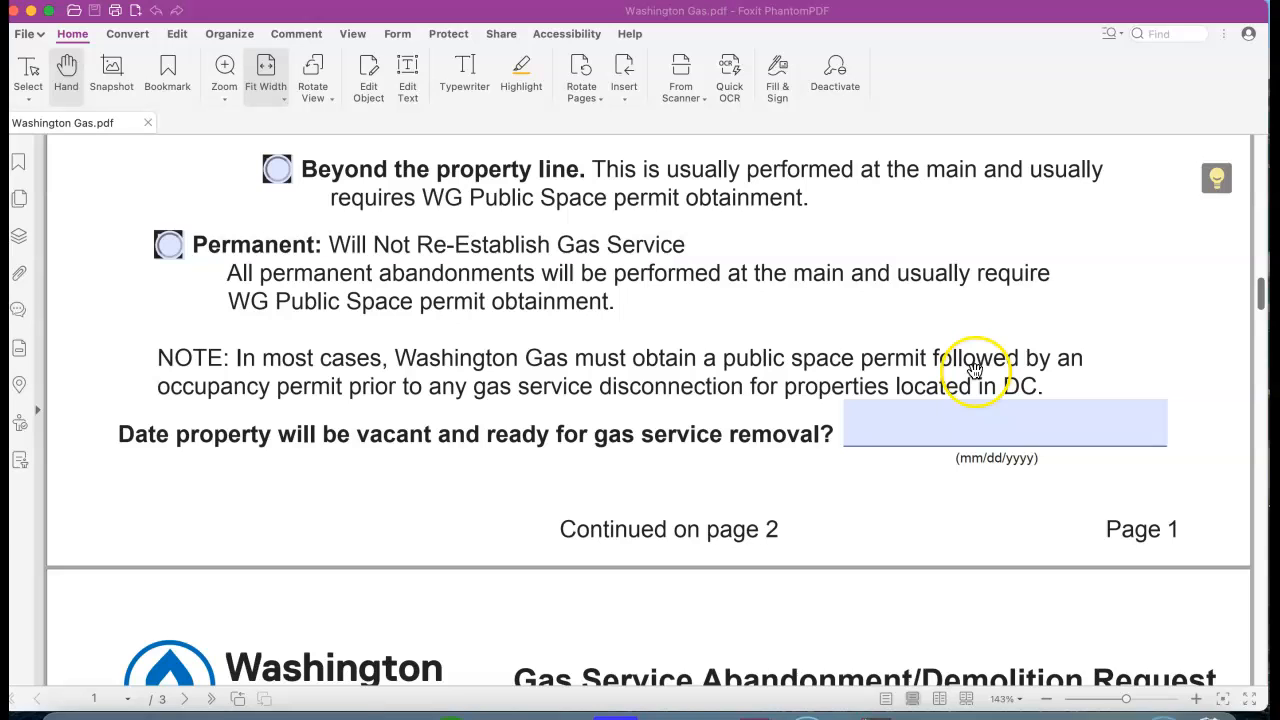
mouse_move(846, 376)
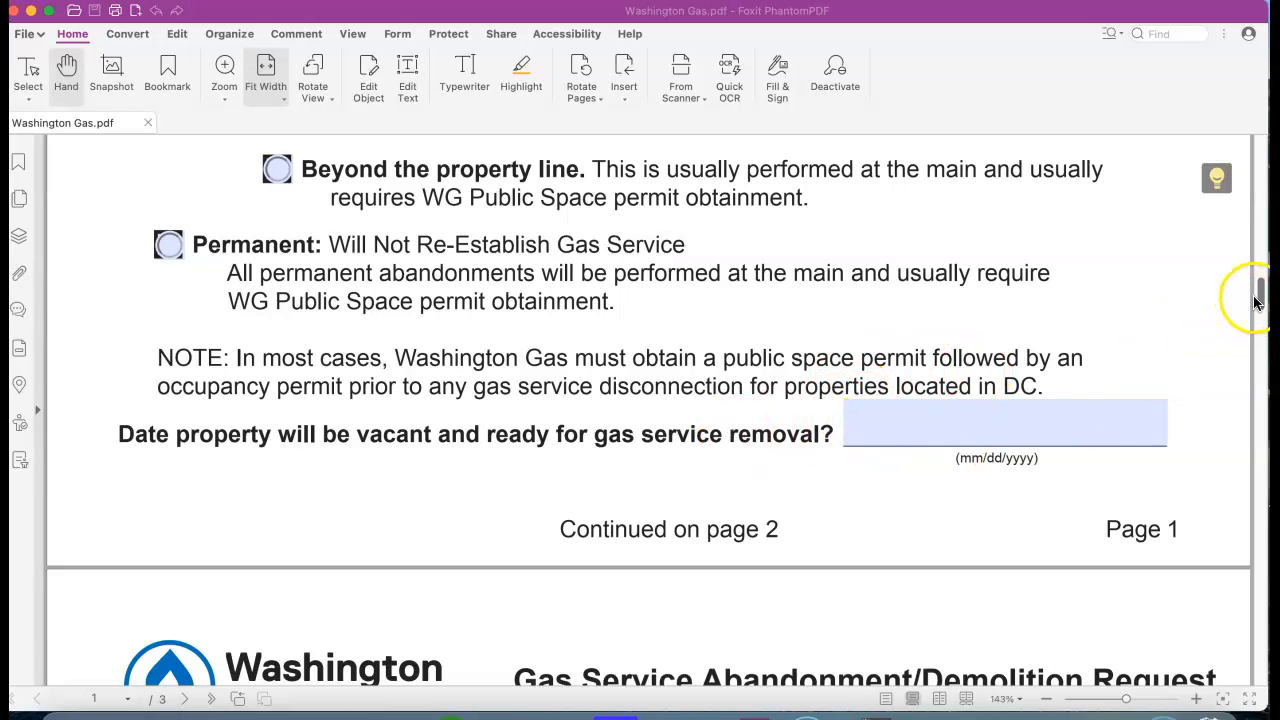
scroll(down, 3)
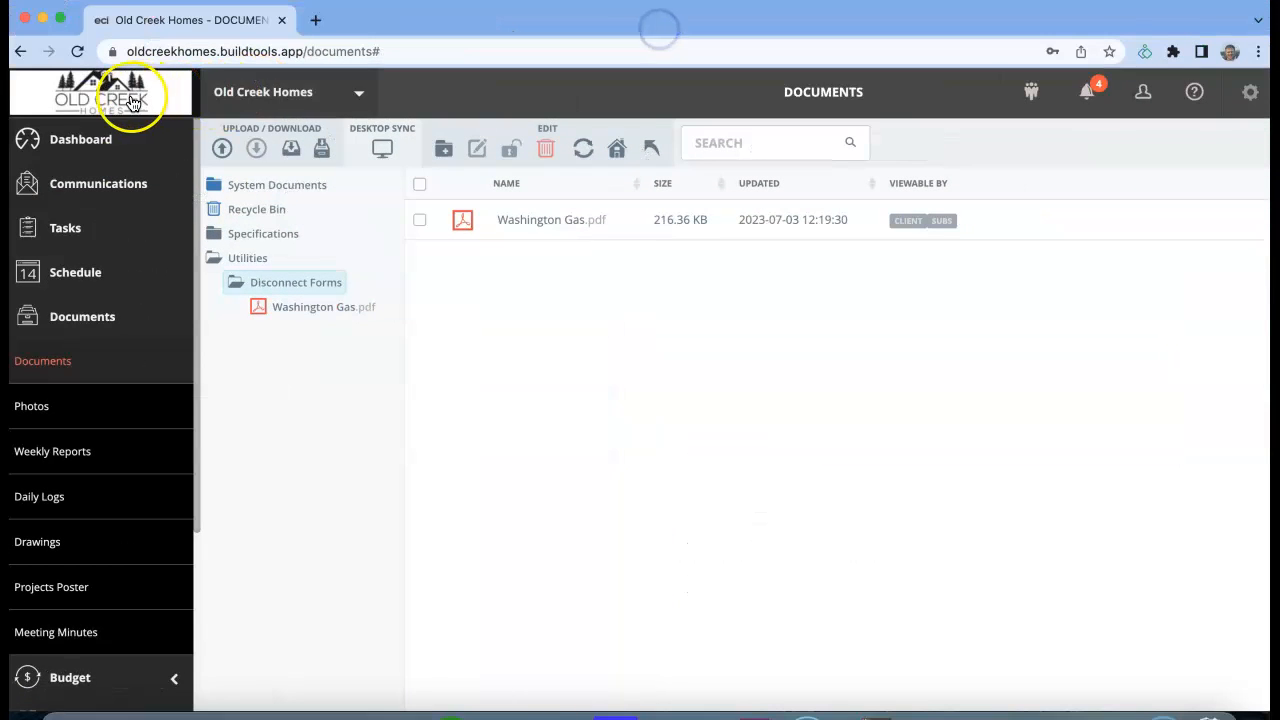
- Switch BuildTools from the dashboard to the 23rd Street project
click(80, 140)
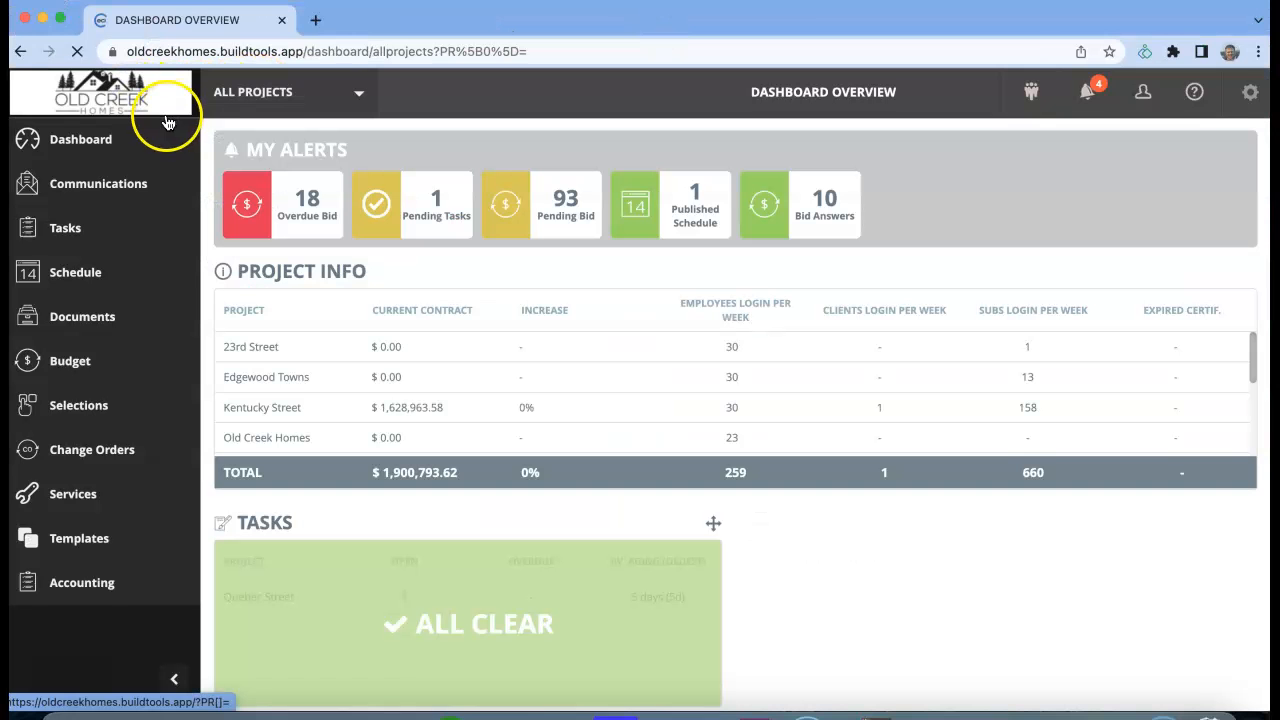
click(288, 92)
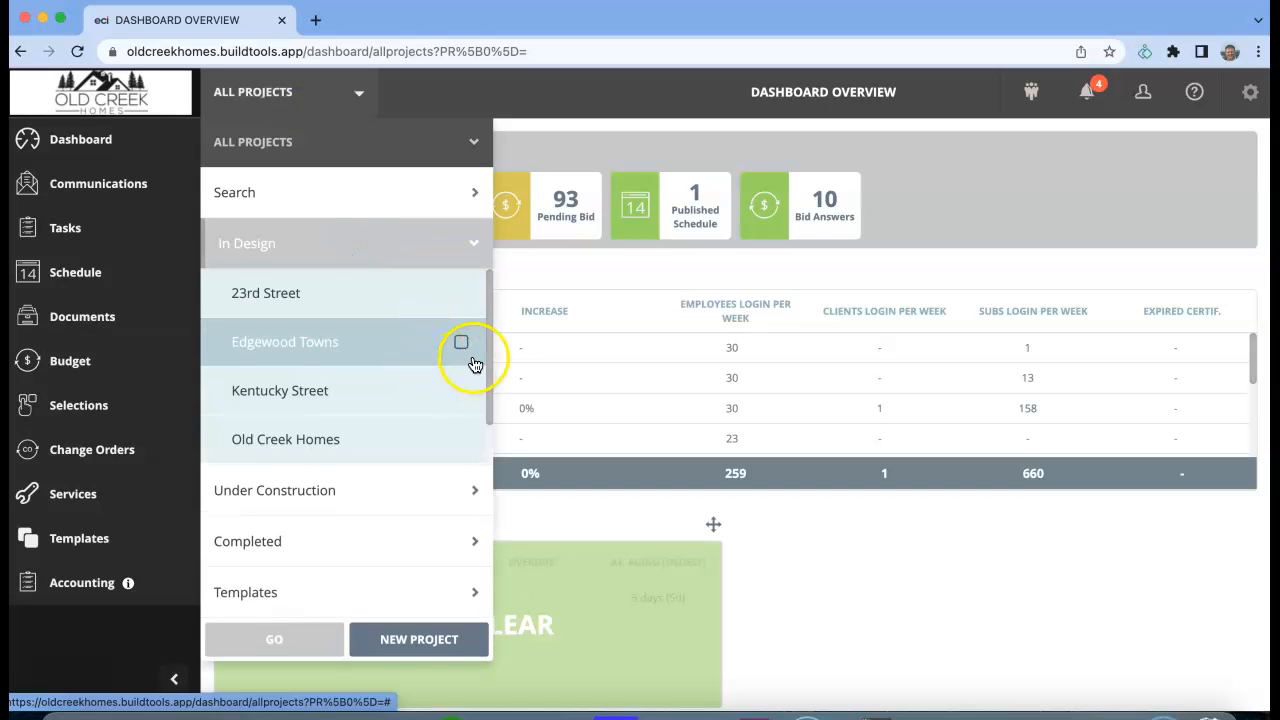
click(464, 292)
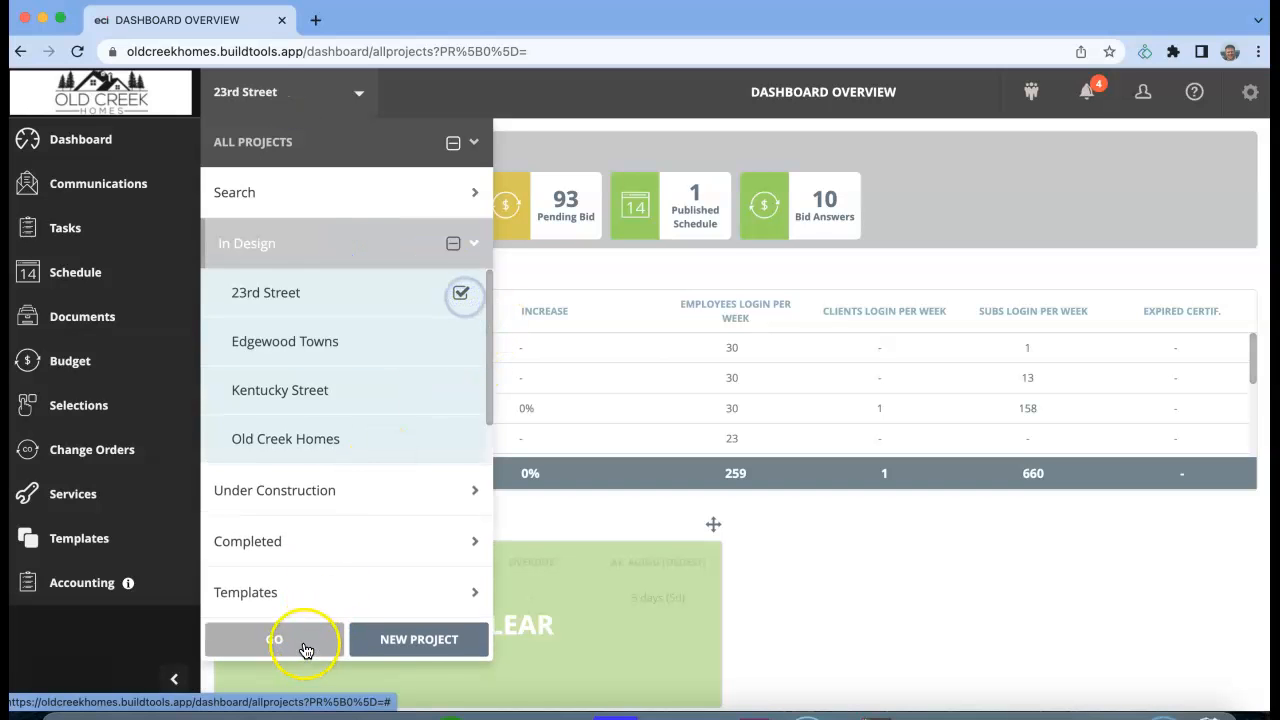
click(274, 640)
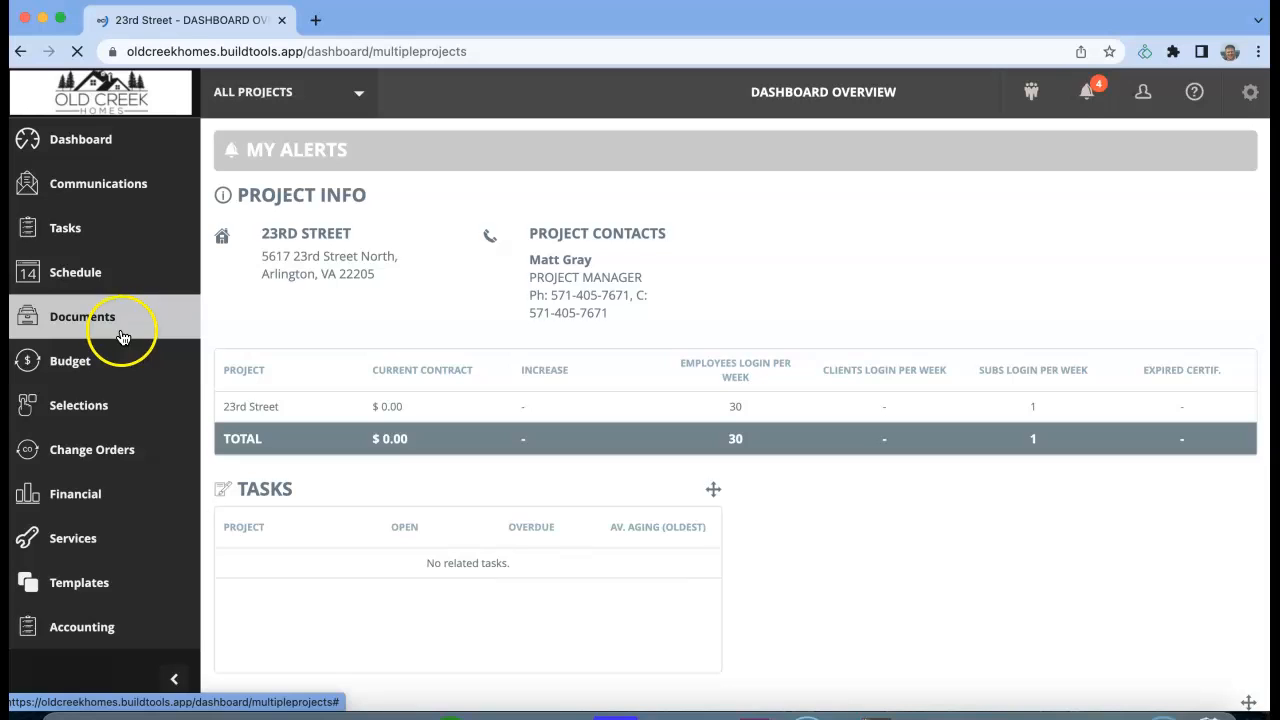
- Go to 23rd Street's Documents and the Corporate Documents folder
click(82, 316)
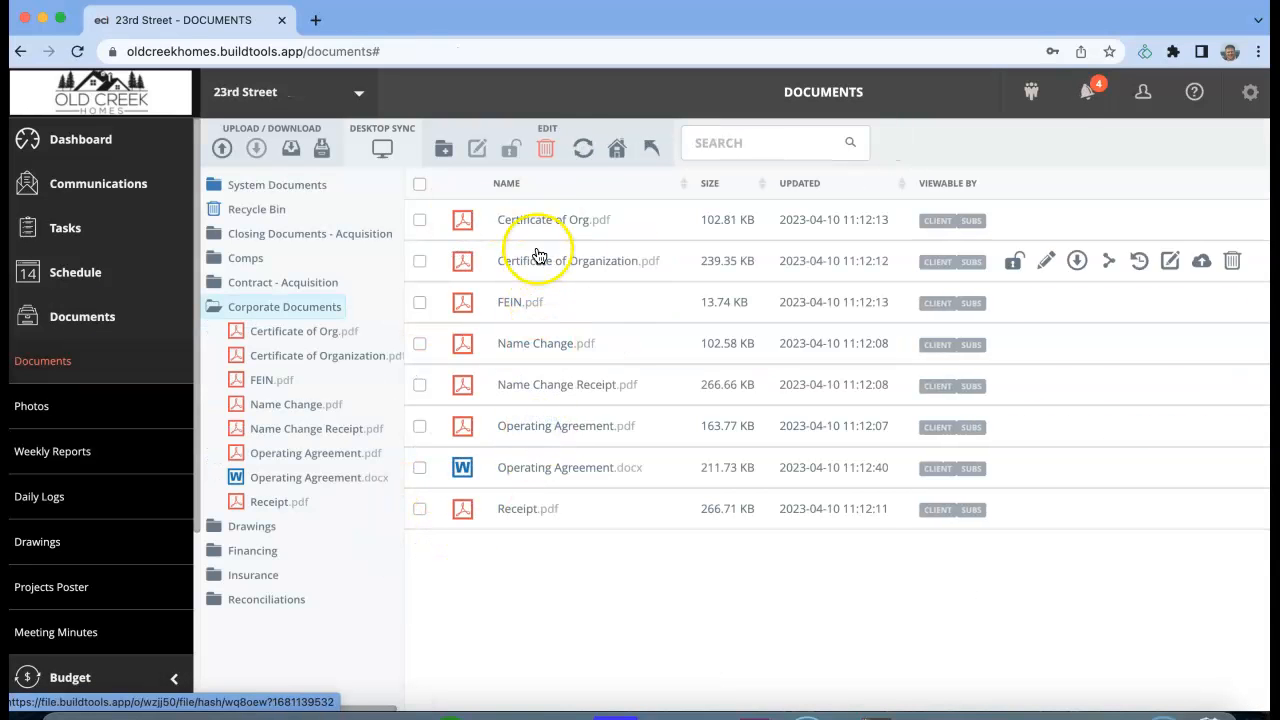
click(556, 260)
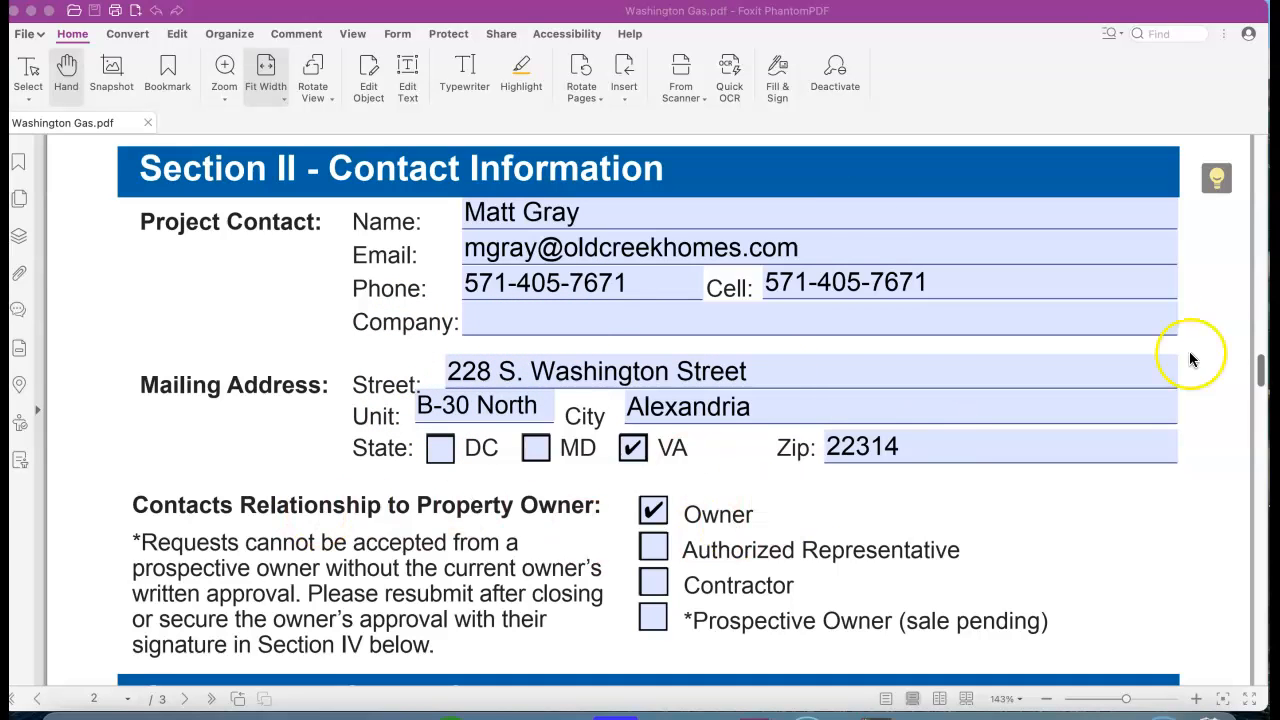
- Enter the Optional Site Comments note that the house is abandoned and to call to coordinate access
scroll(down, 3)
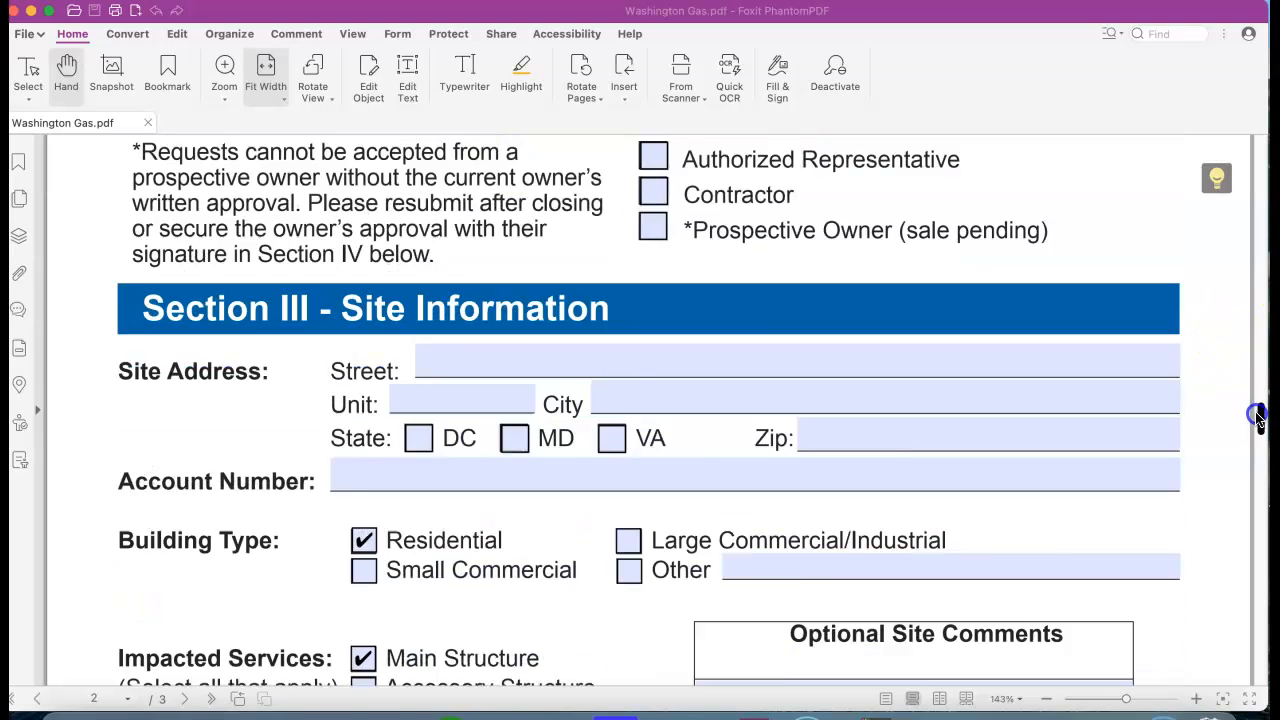
scroll(down, 3)
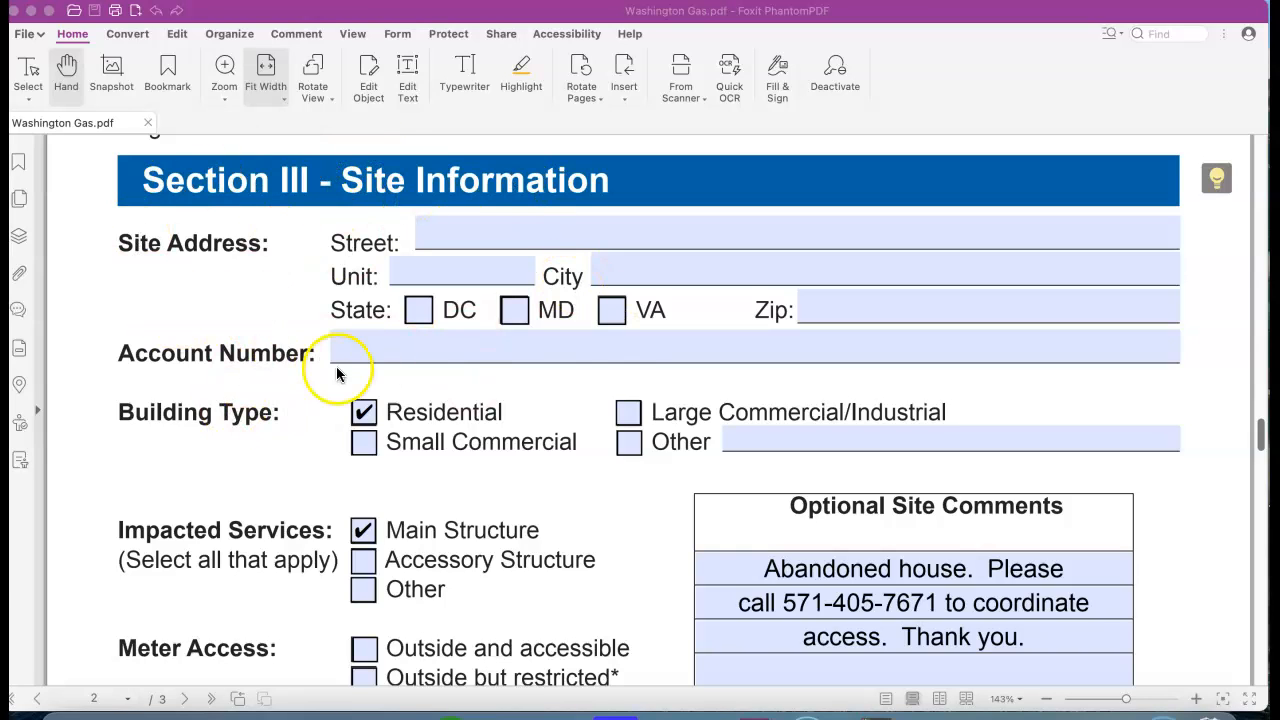
click(348, 352)
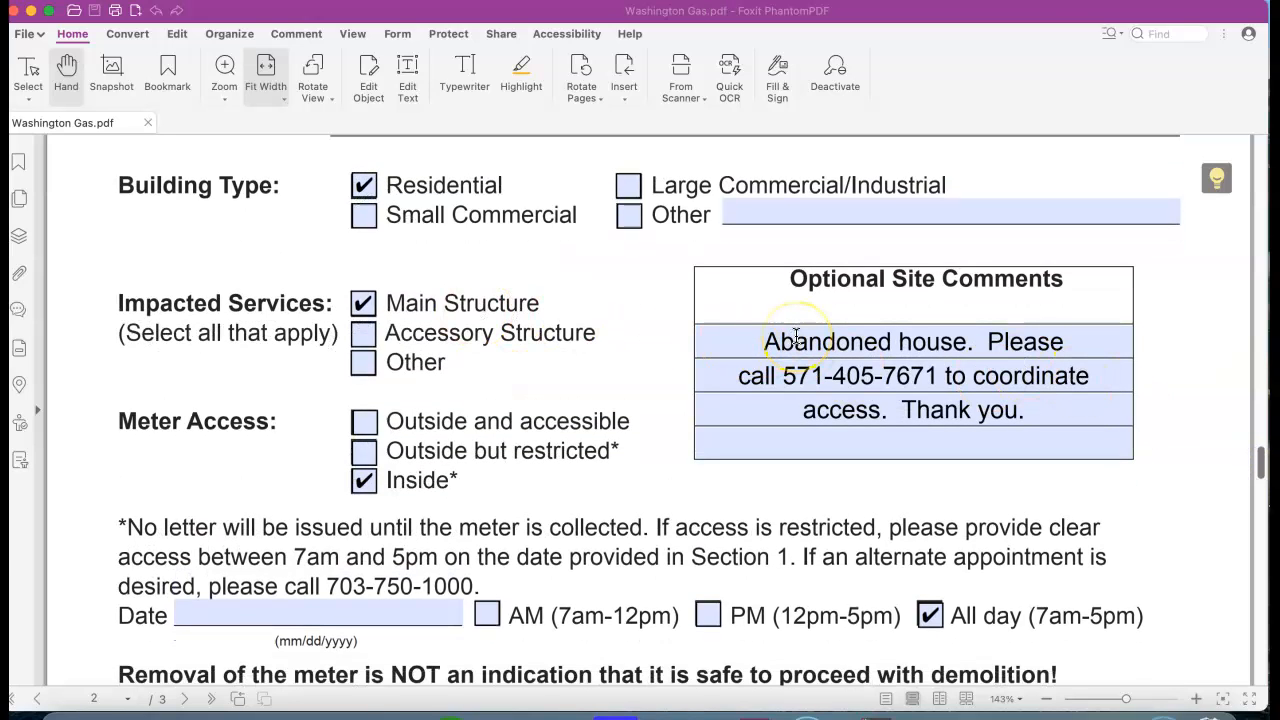
mouse_move(1032, 342)
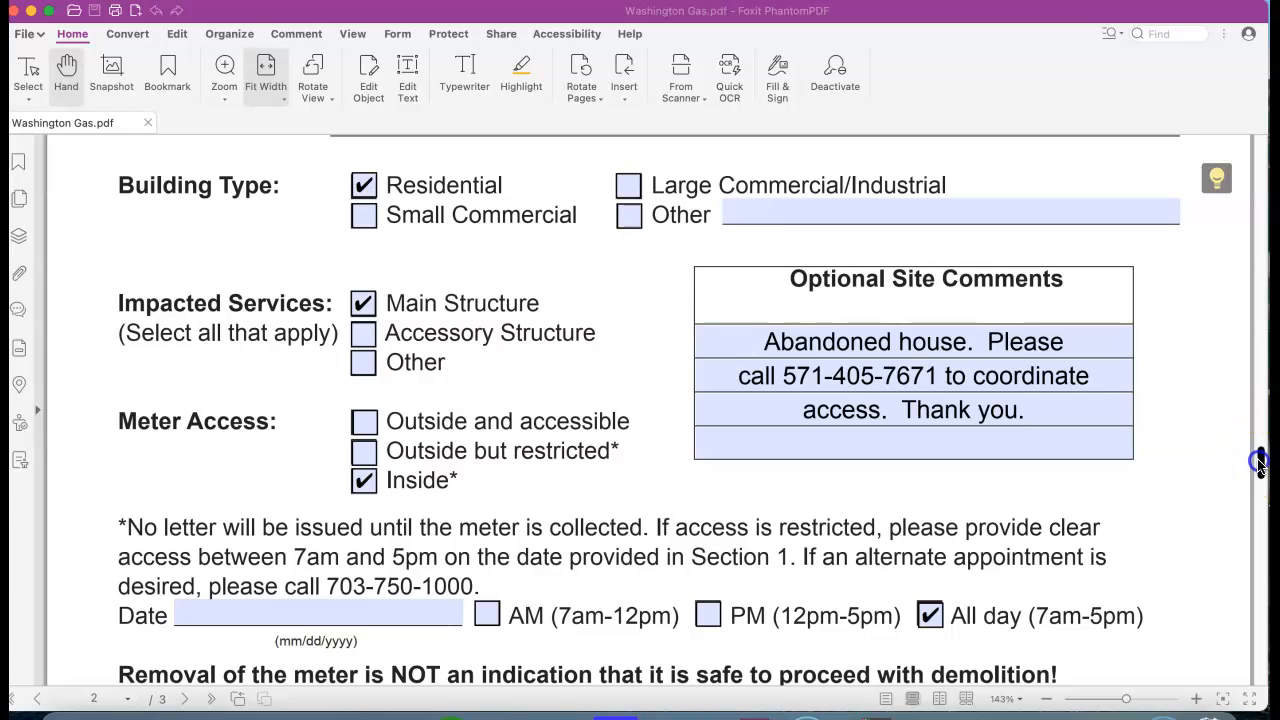
- Review pages 2 and 3 down to the signature, printed name and Submit Form By Email button
scroll(down, 3)
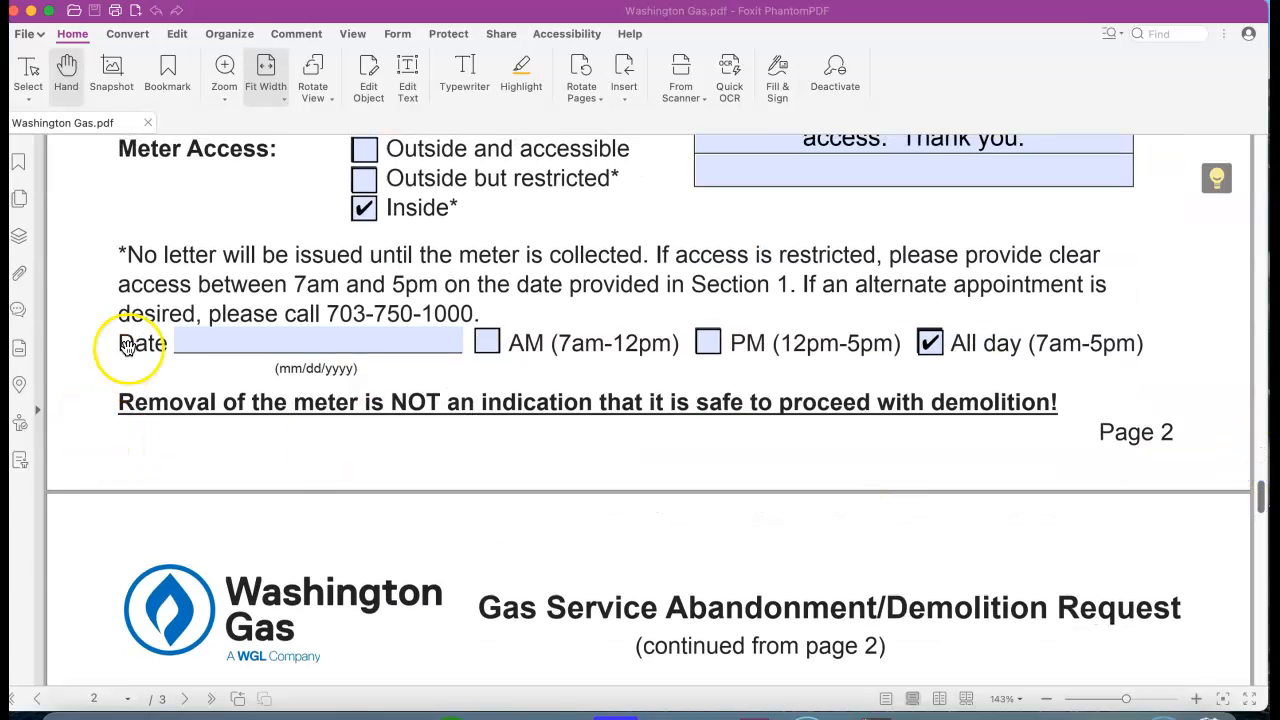
mouse_move(1136, 448)
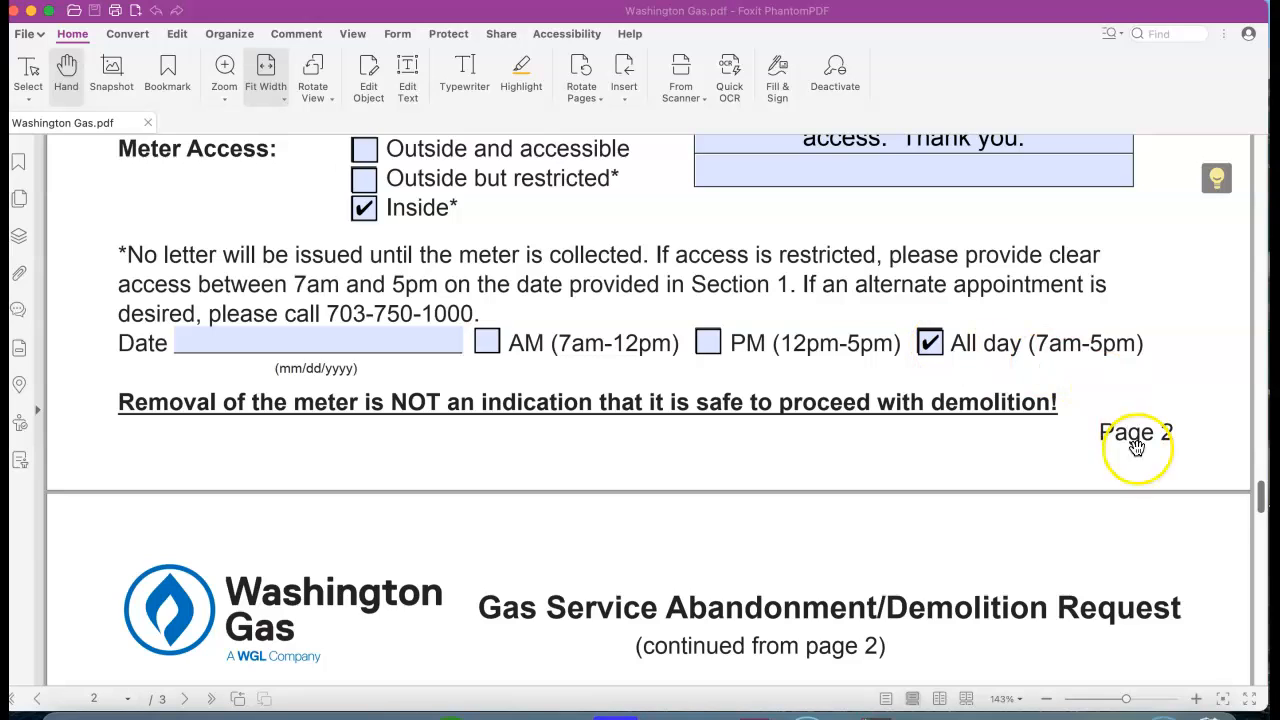
scroll(down, 3)
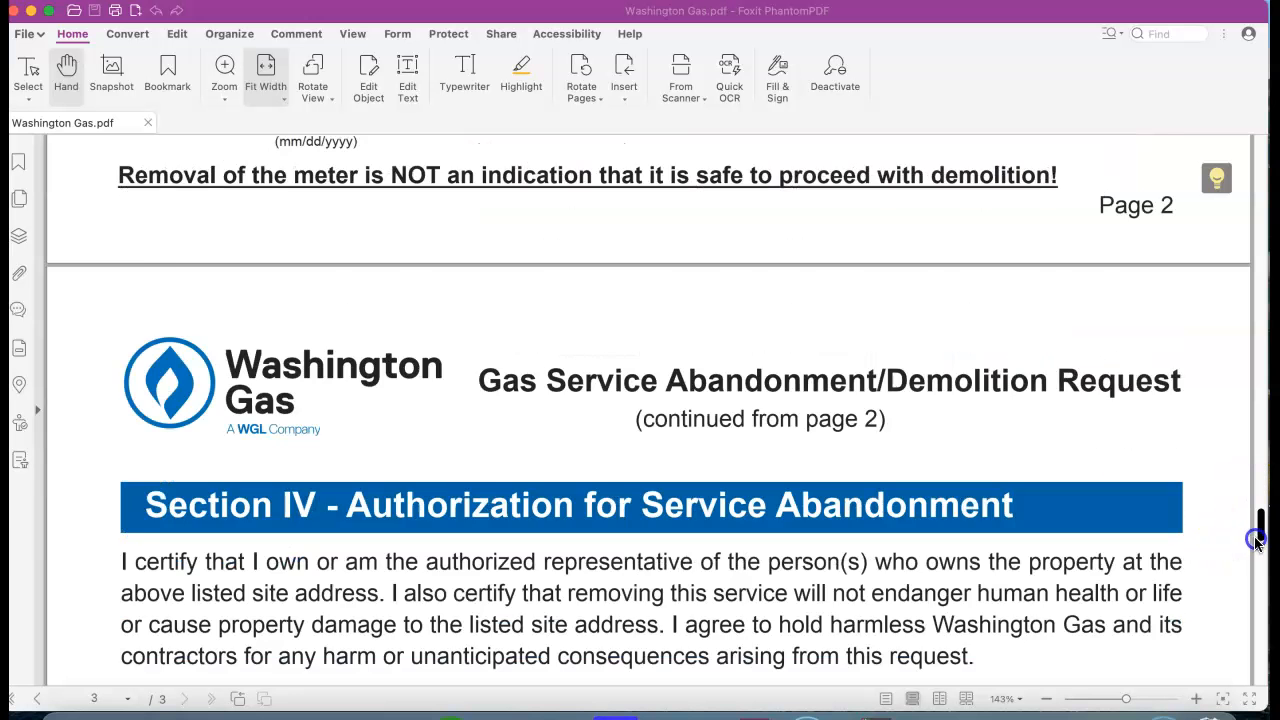
scroll(down, 3)
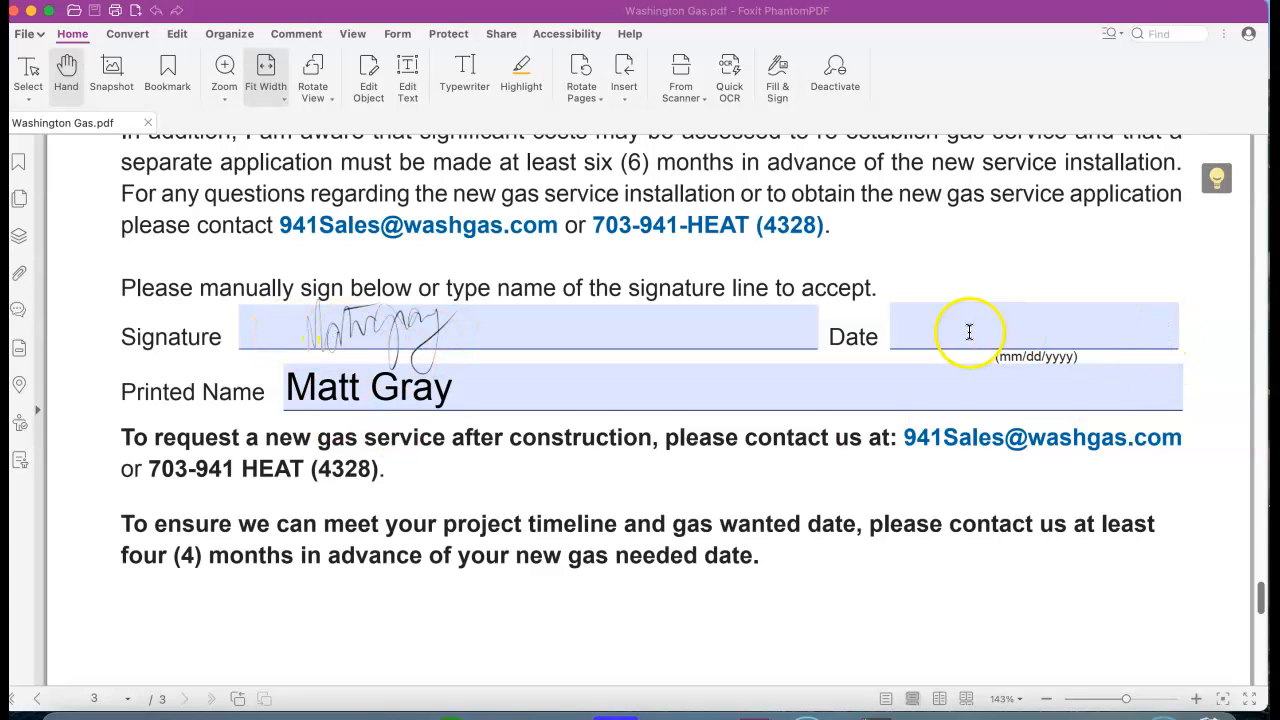
scroll(down, 3)
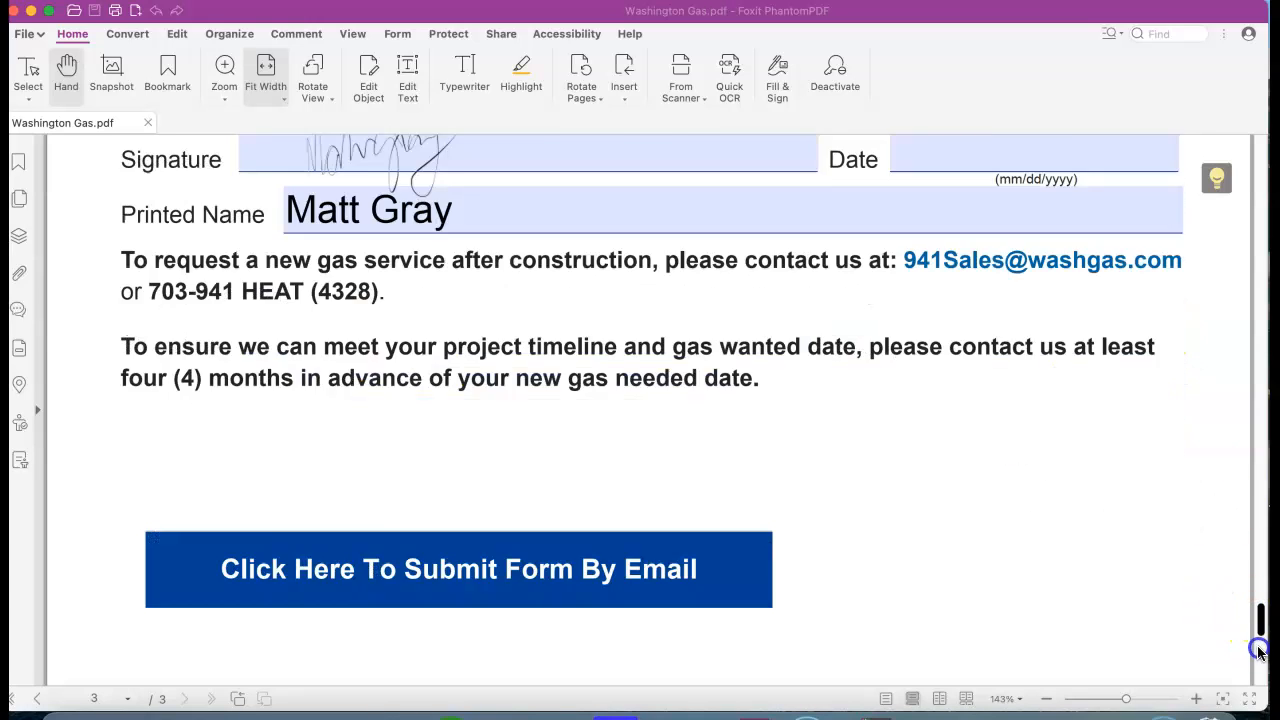
scroll(down, 3)
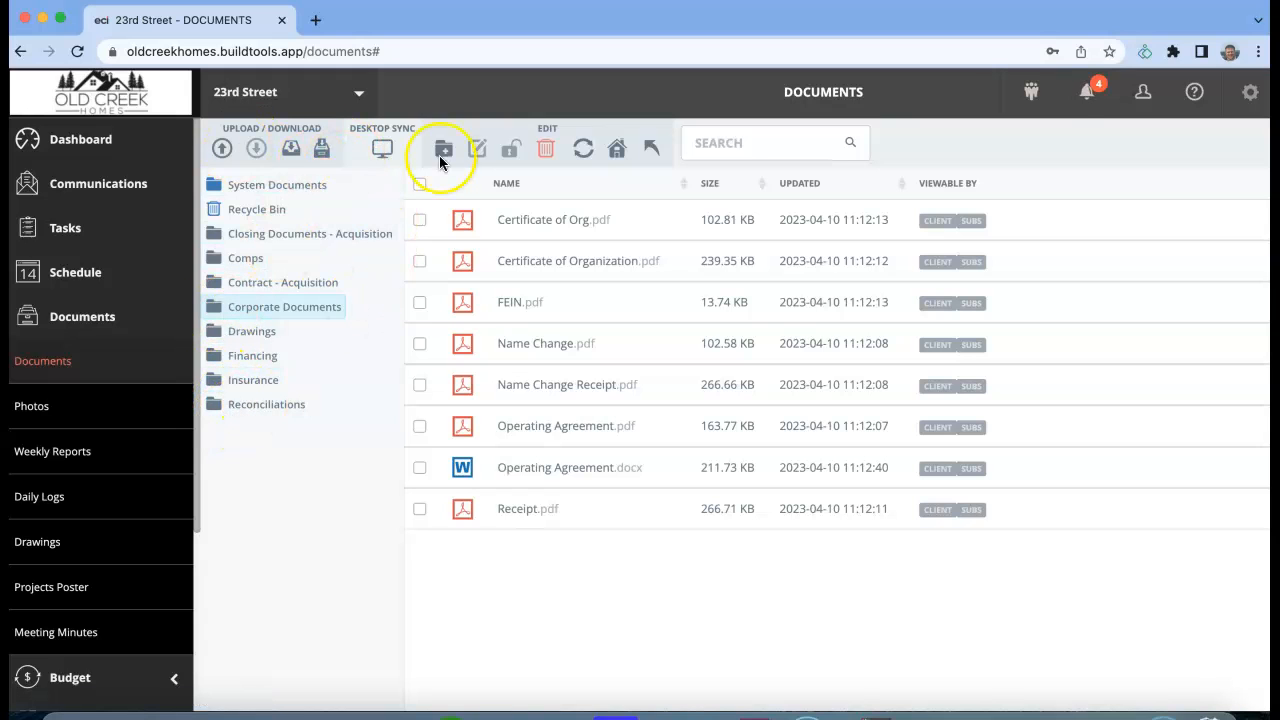
- Create a Utilities folder in Corporate Documents and a Disconnect folder inside it
click(442, 148)
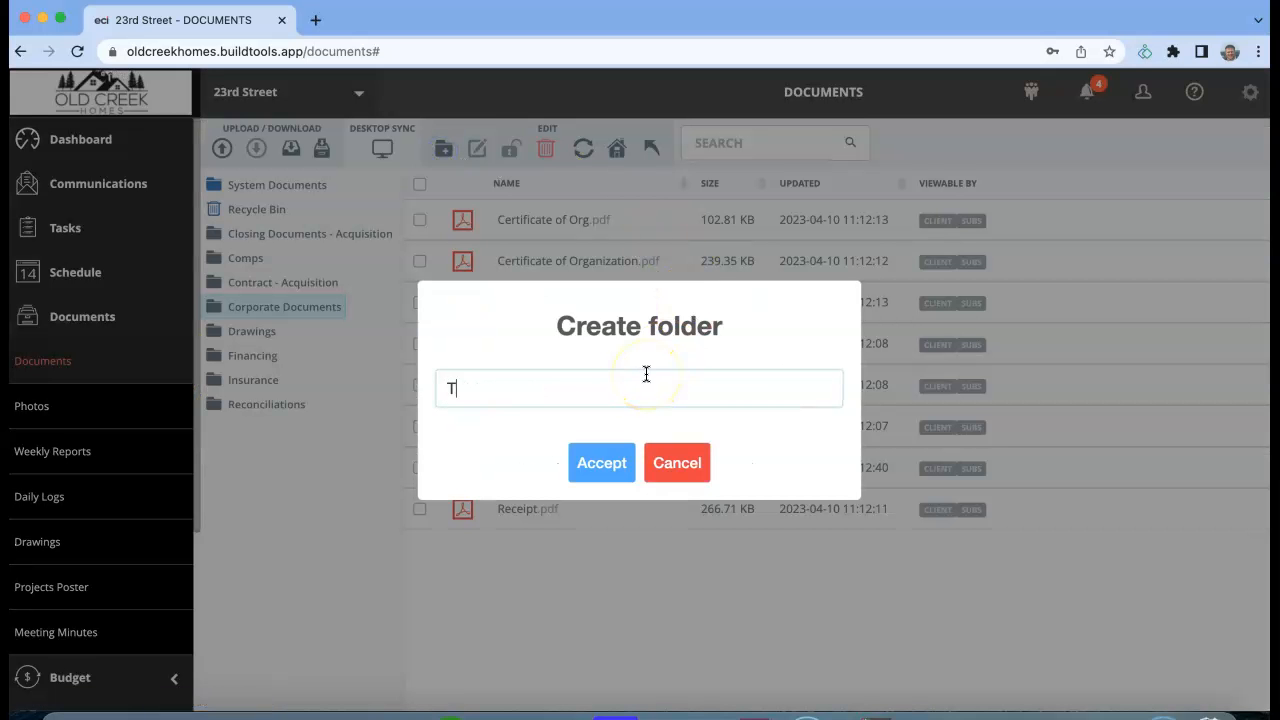
text(Utilities)
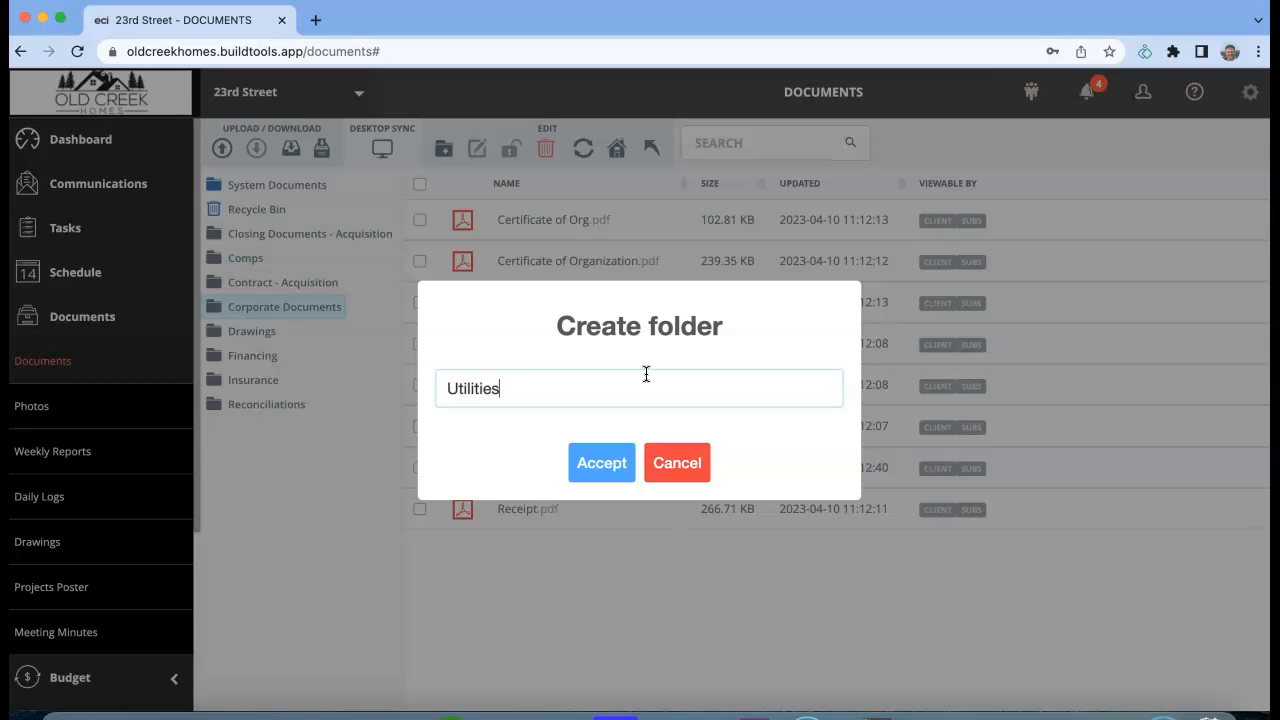
click(600, 462)
text(Disconne)
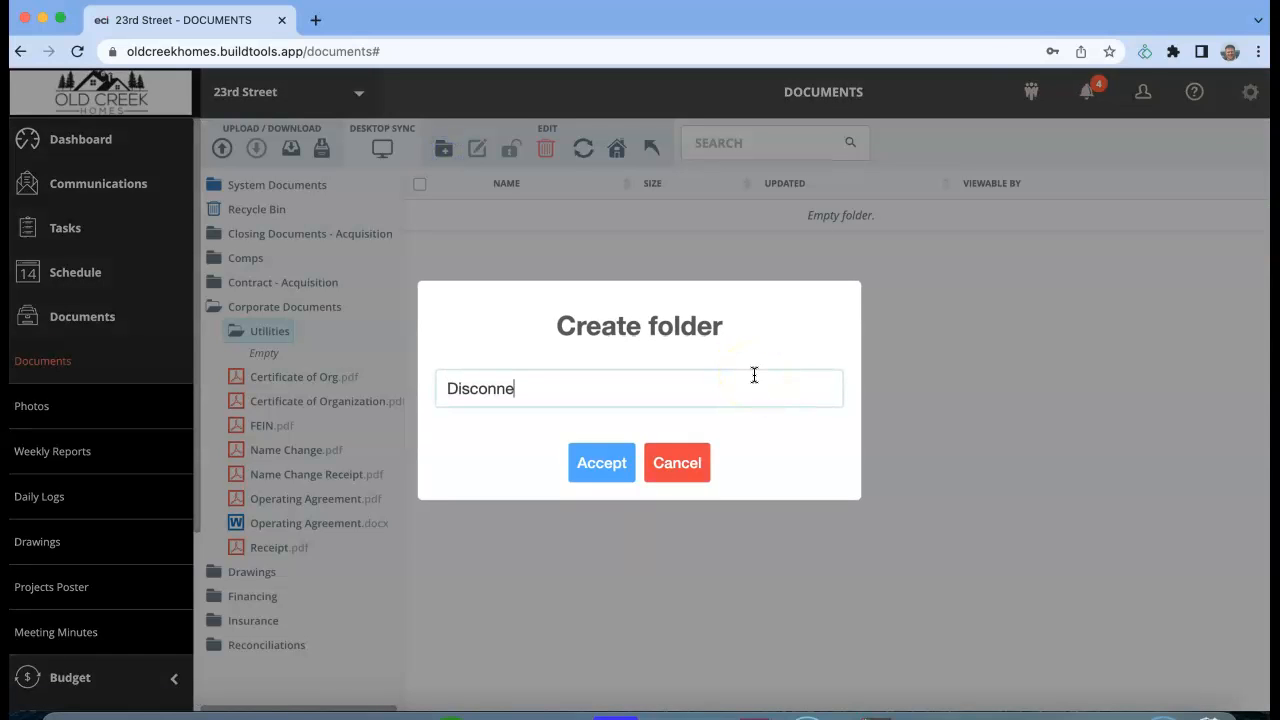
click(600, 464)
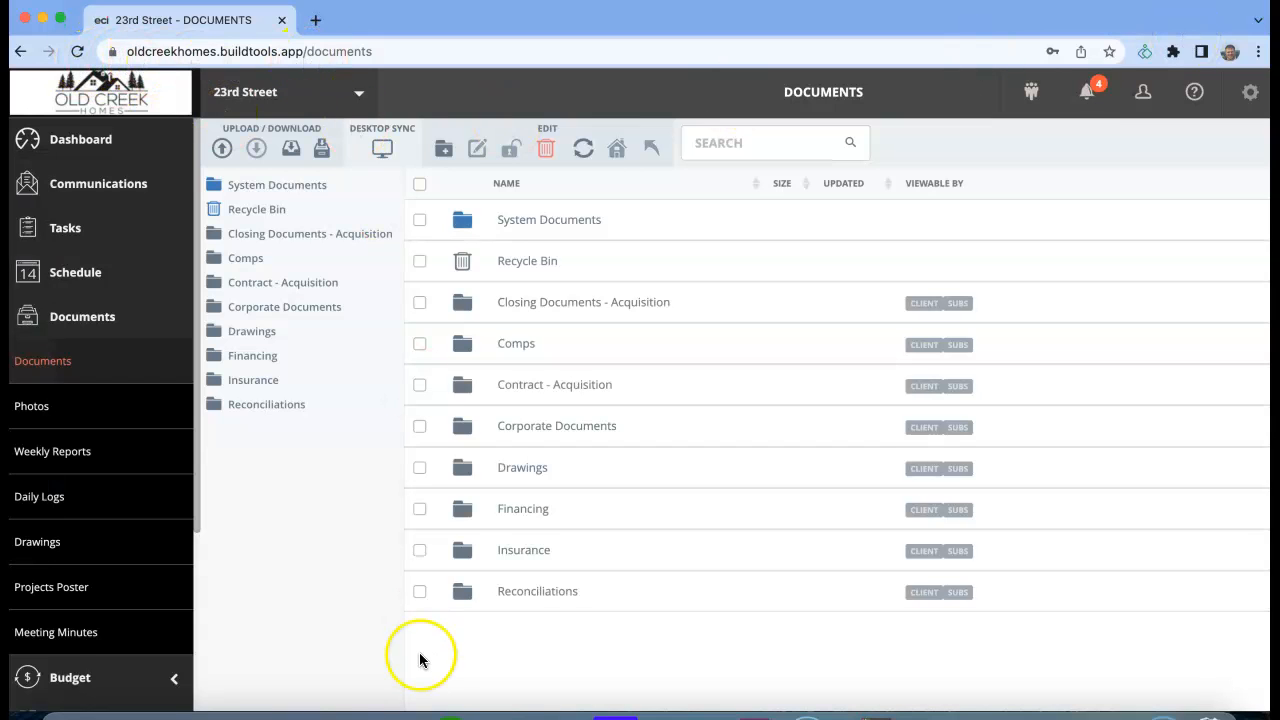
mouse_move(78, 52)
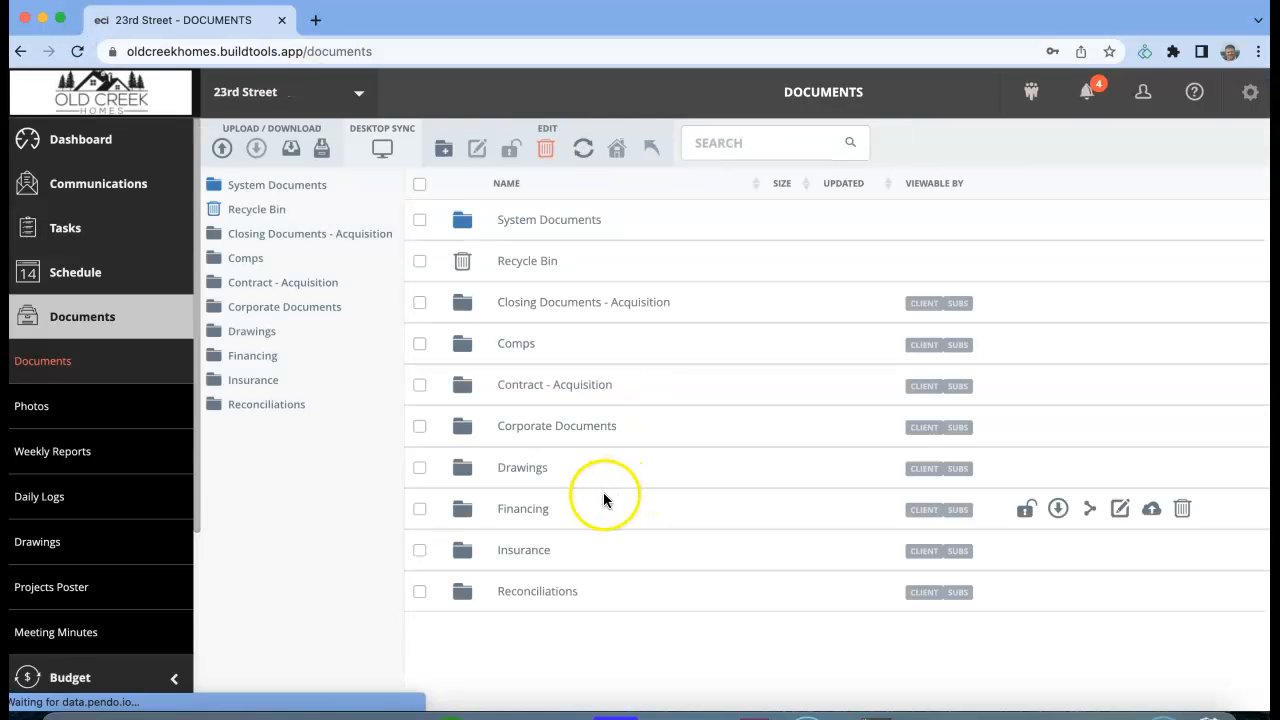
mouse_move(540, 258)
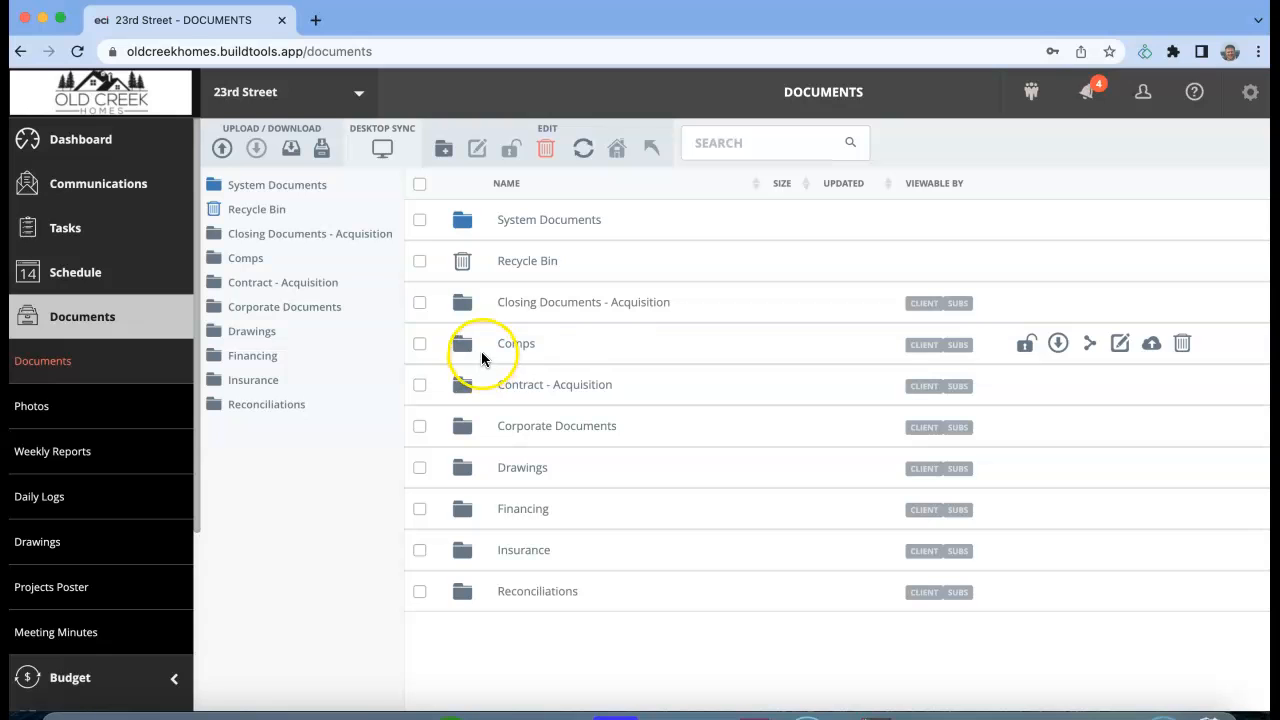
mouse_move(488, 22)
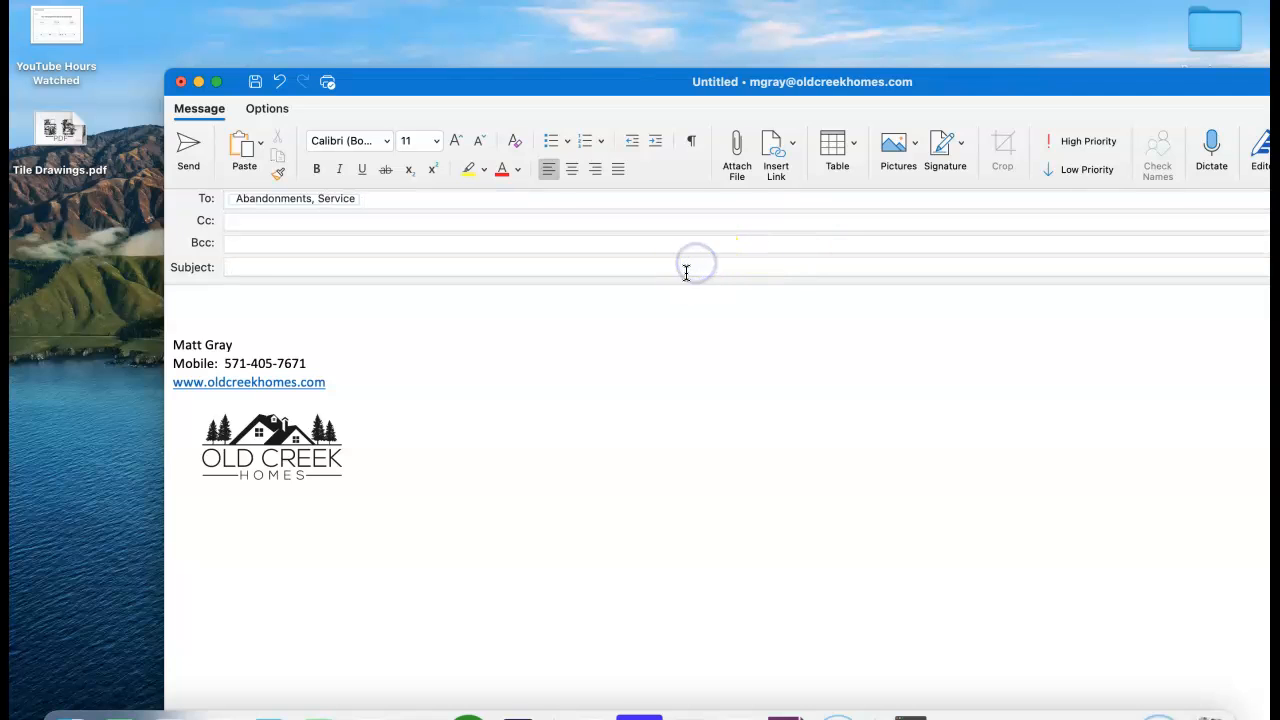
text(5617)
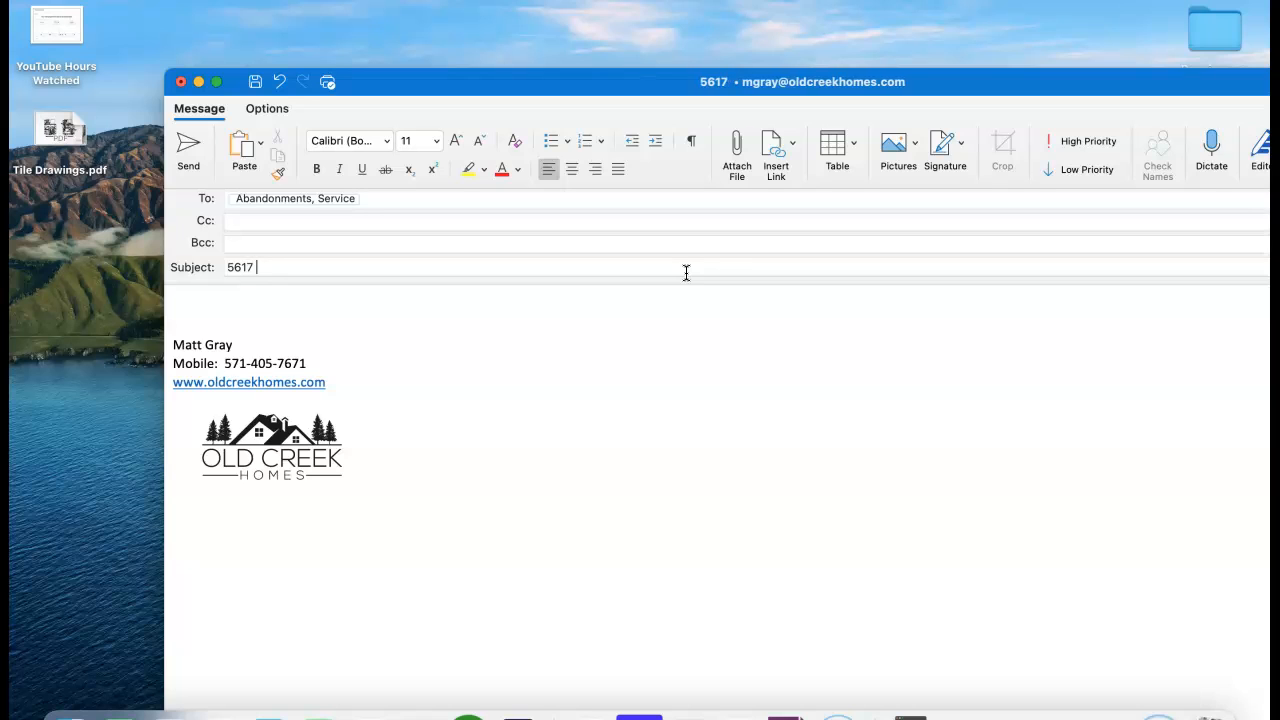
text(23rd Stree)
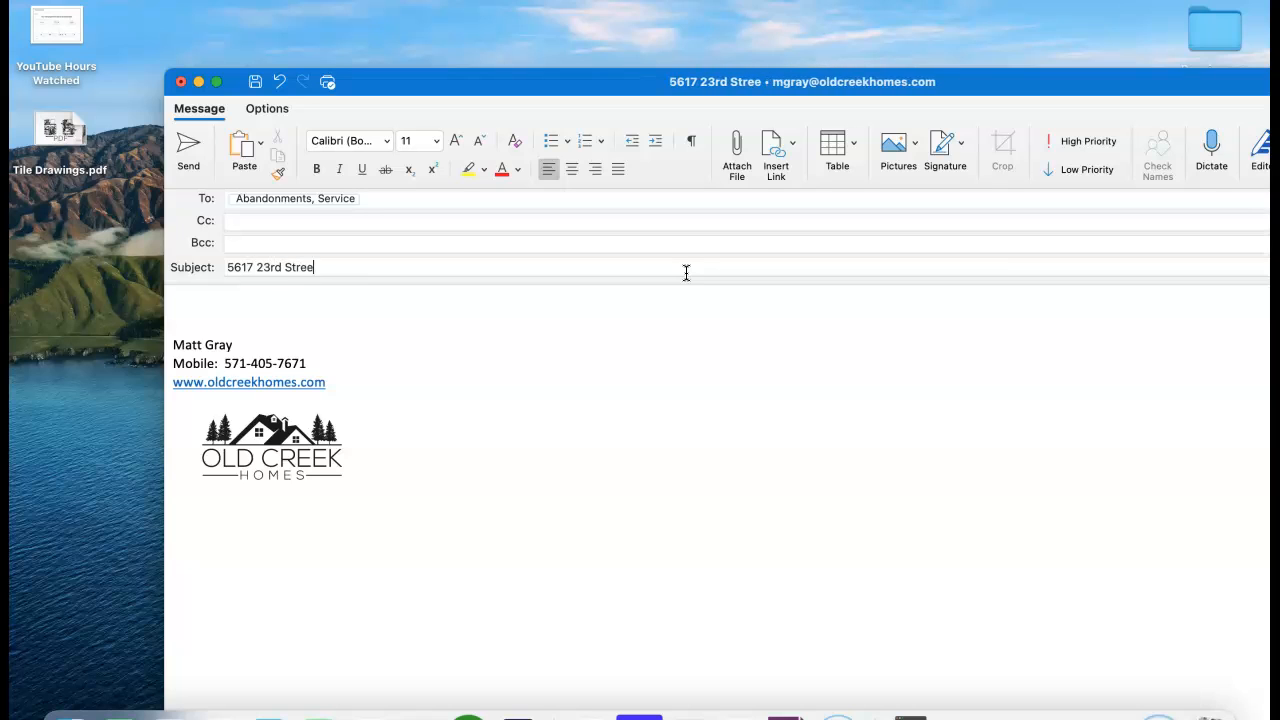
text(t, Arlington VA)
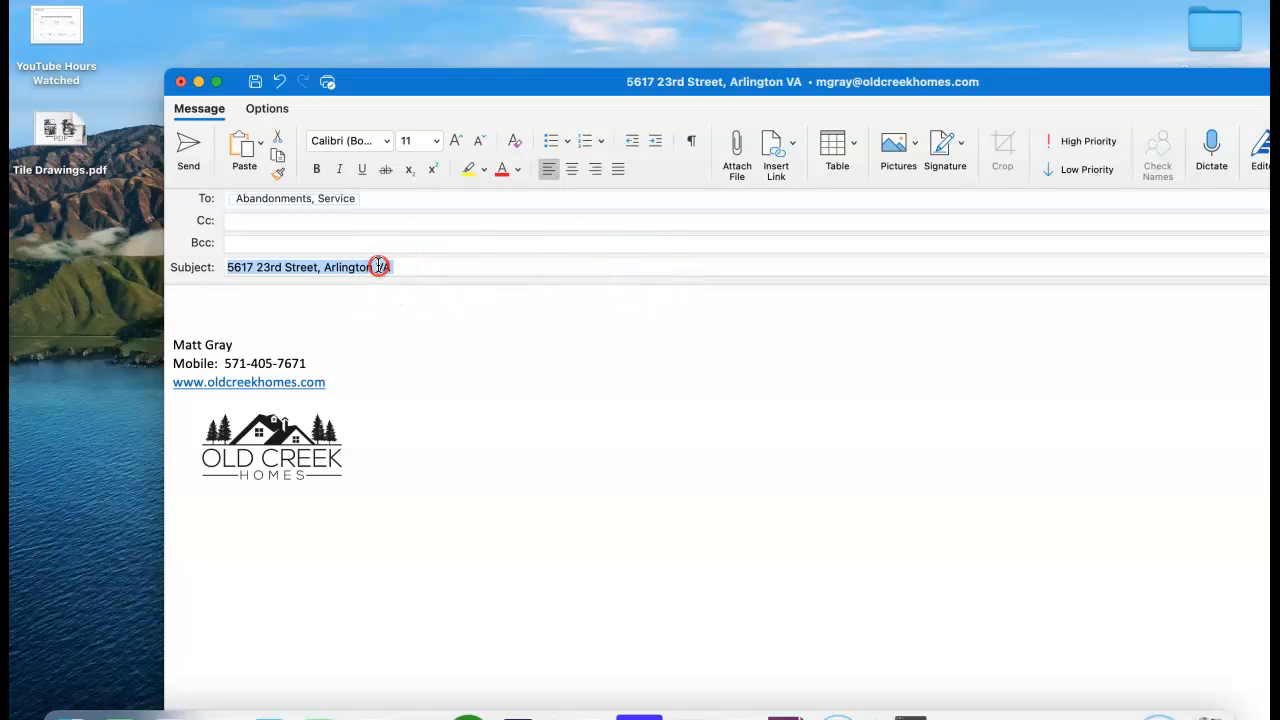
right_click(378, 268)
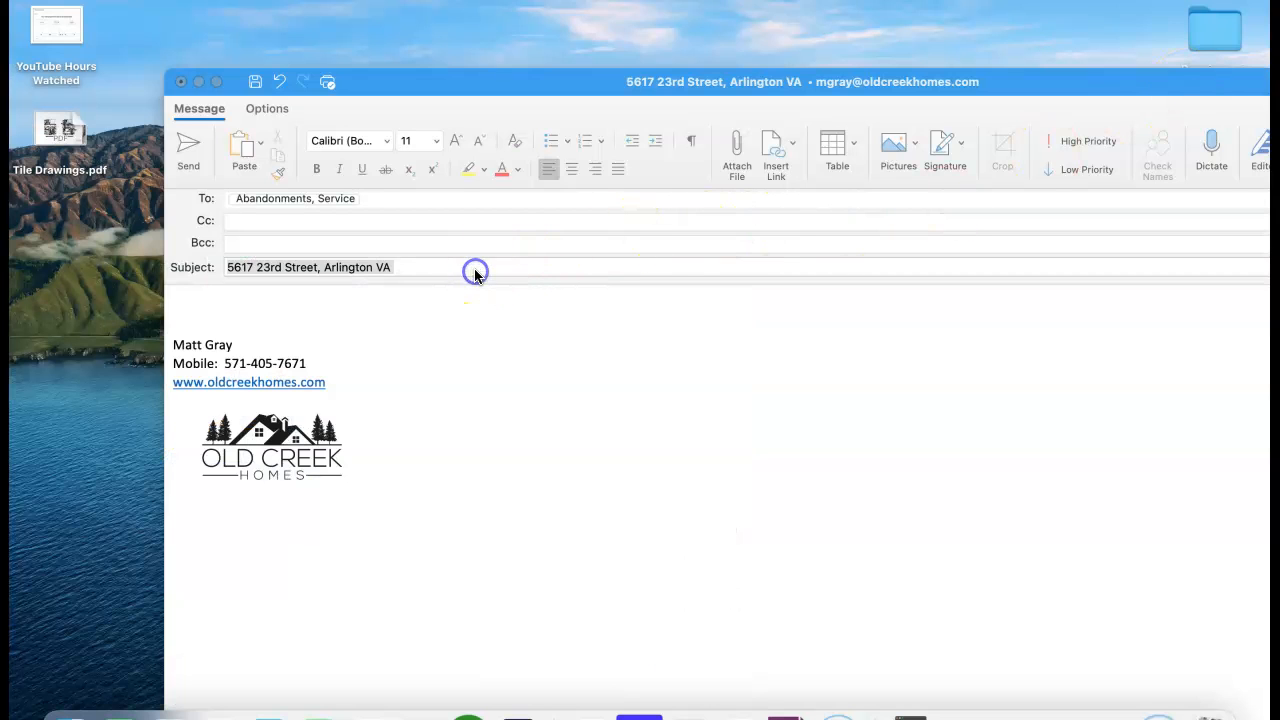
text(22205 - Disconnect Request)
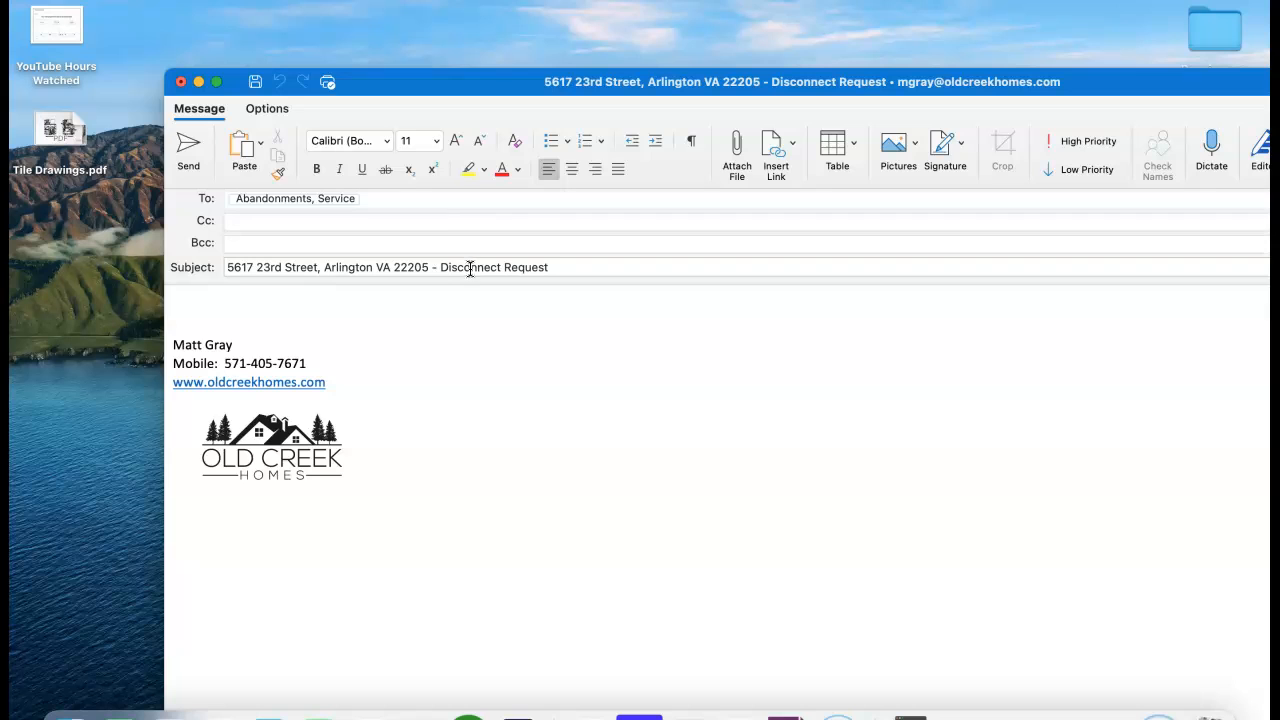
text(mel)
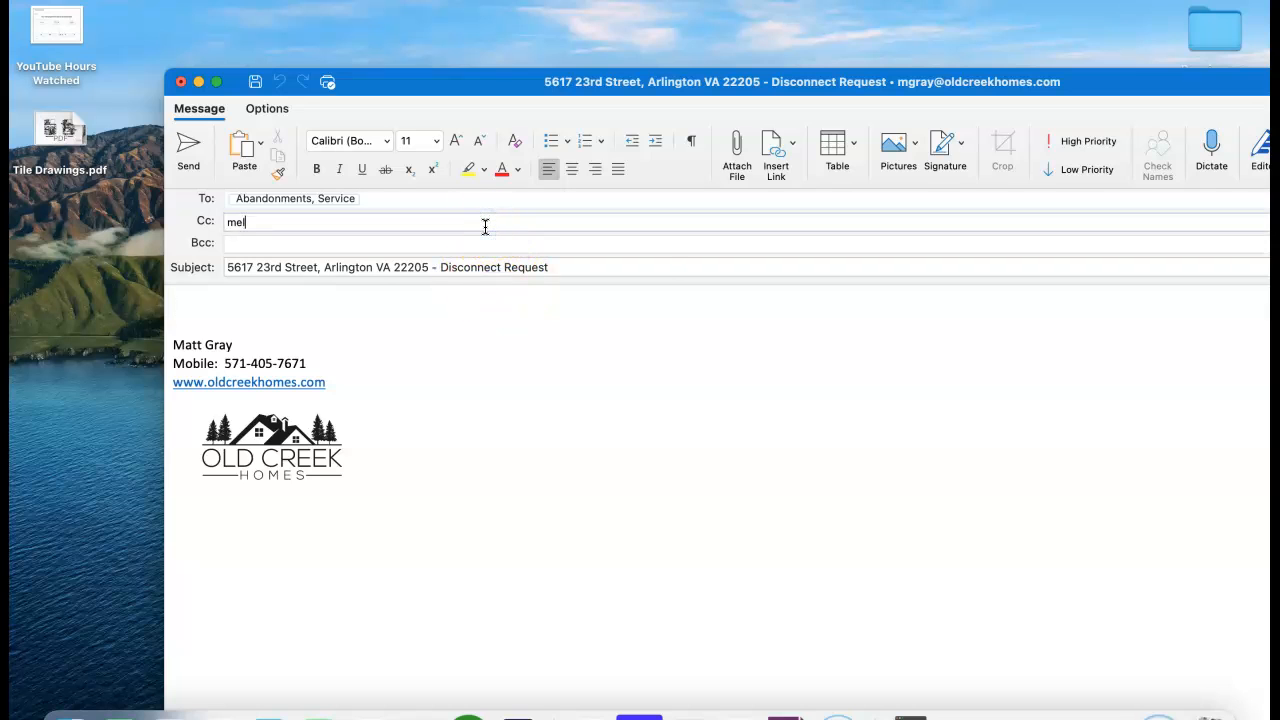
text(mel)
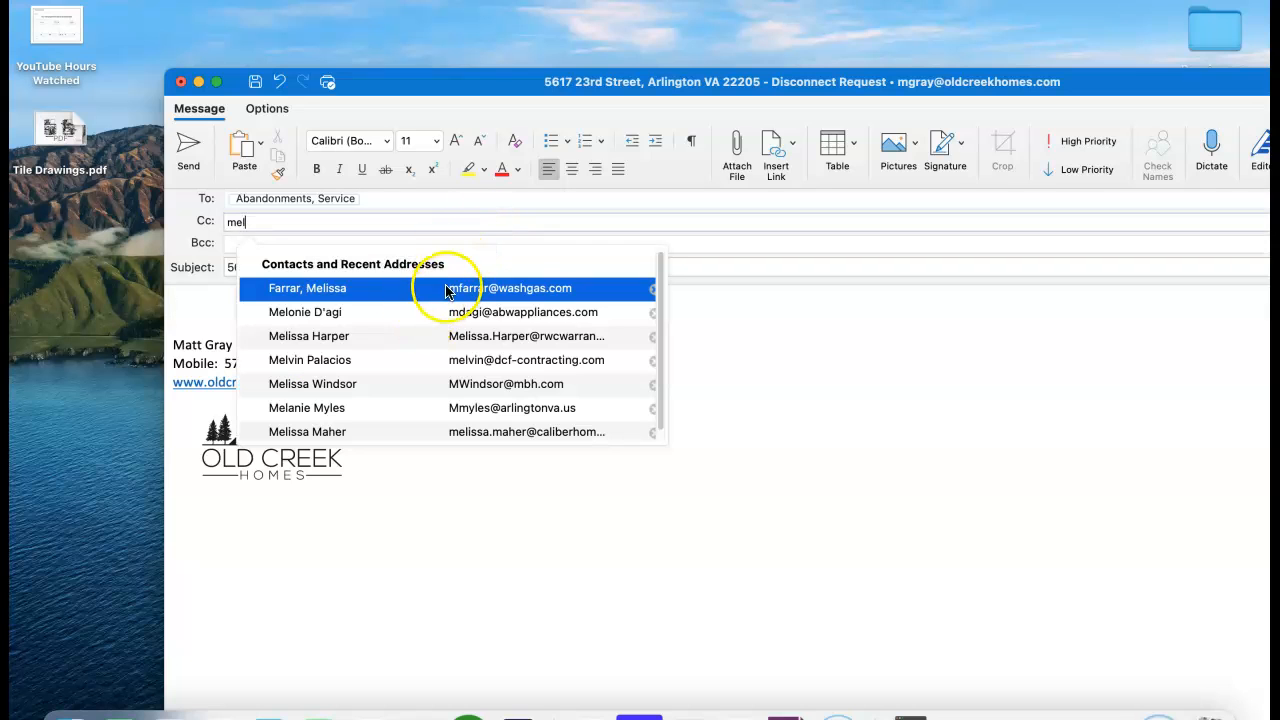
click(308, 288)
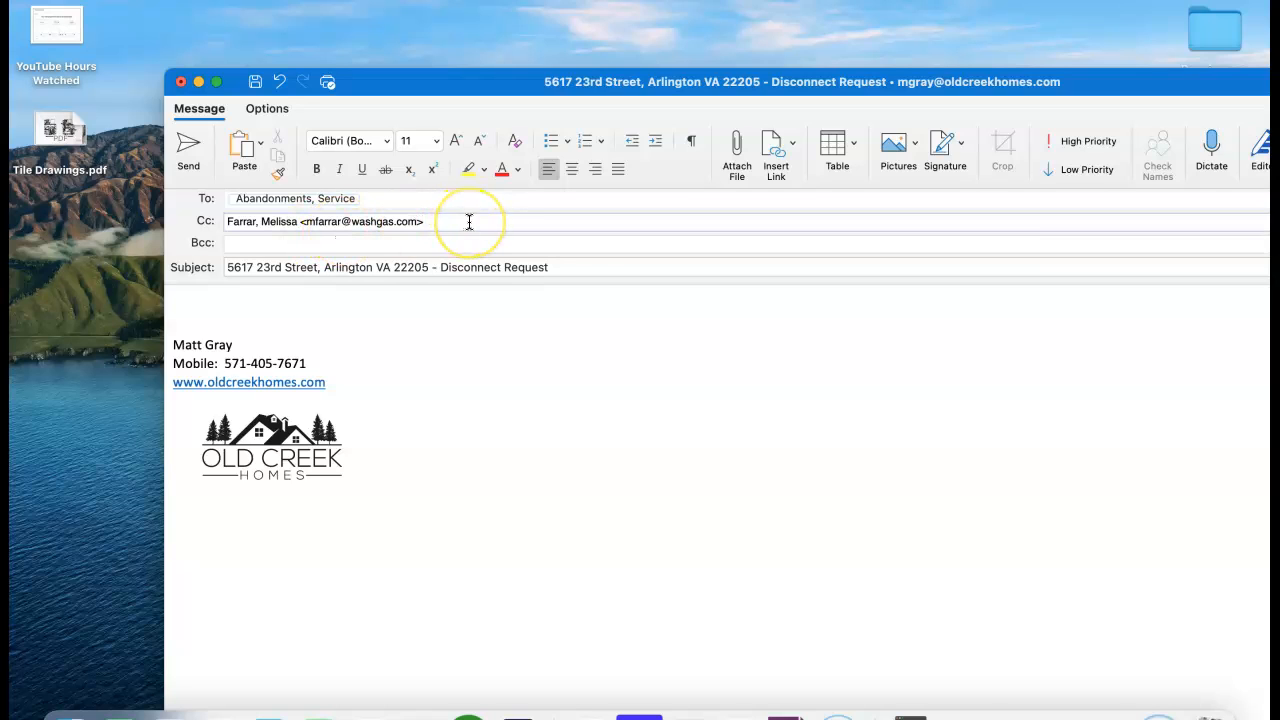
- Add Matt Gray's own address as Cc recipient from the 'mgr' suggestions
click(472, 220)
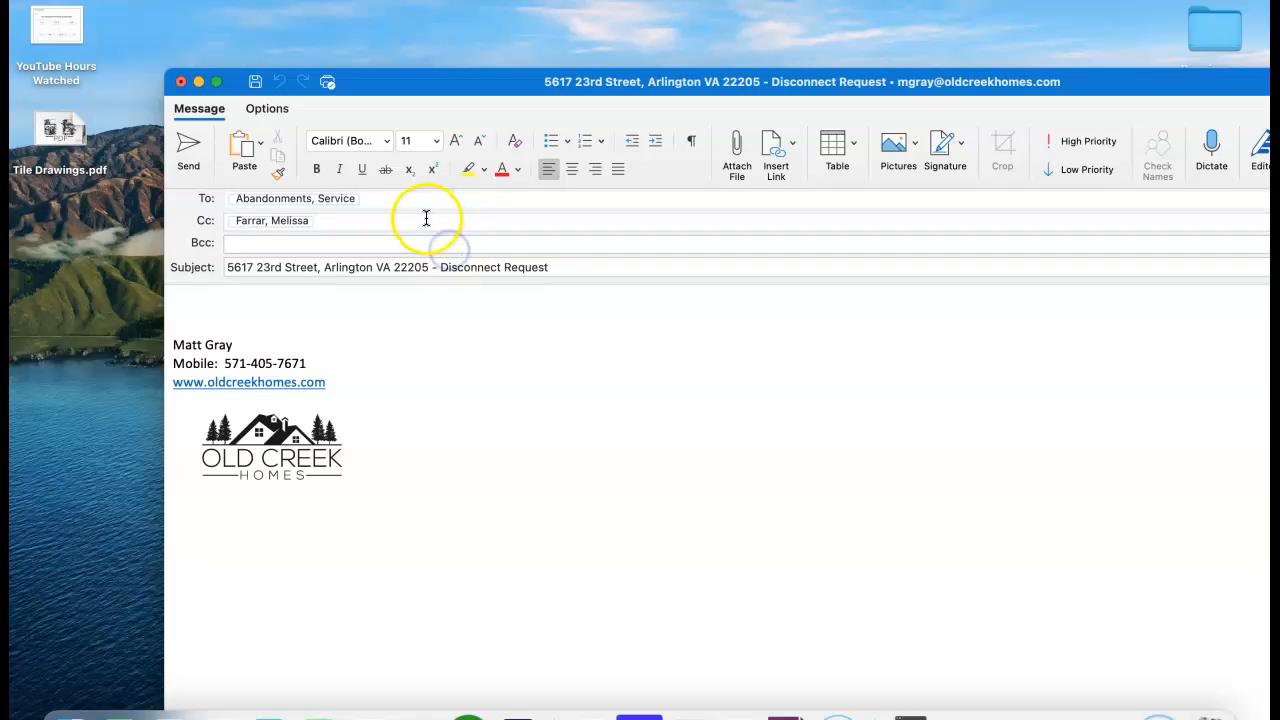
text(mgray)
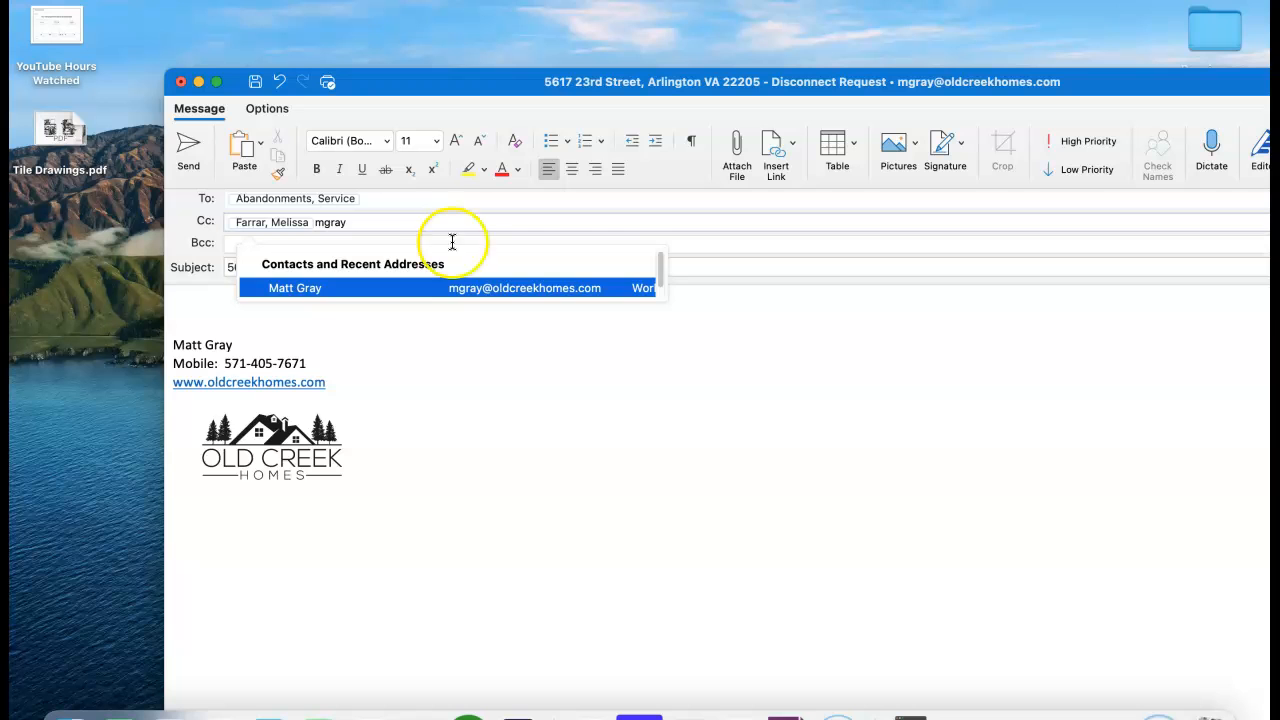
click(296, 288)
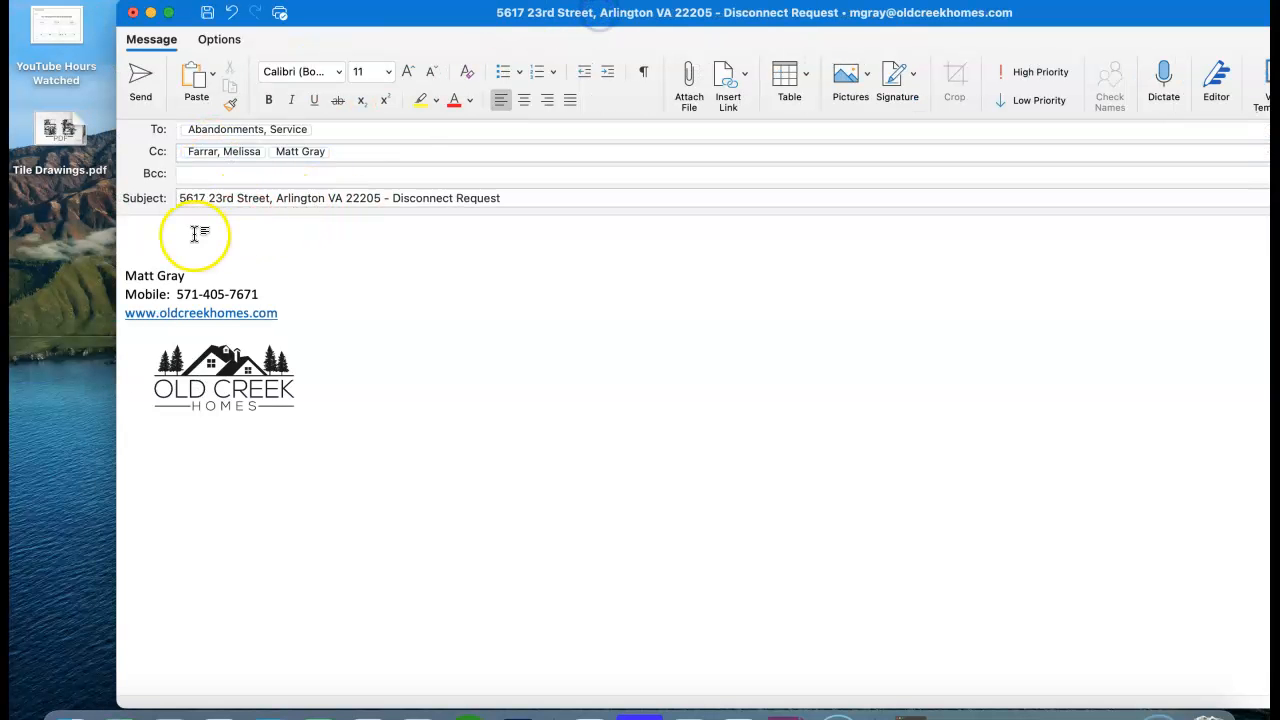
- Write the body asking to see the attached abandon-service request and to confirm receipt by email
text(Please see)
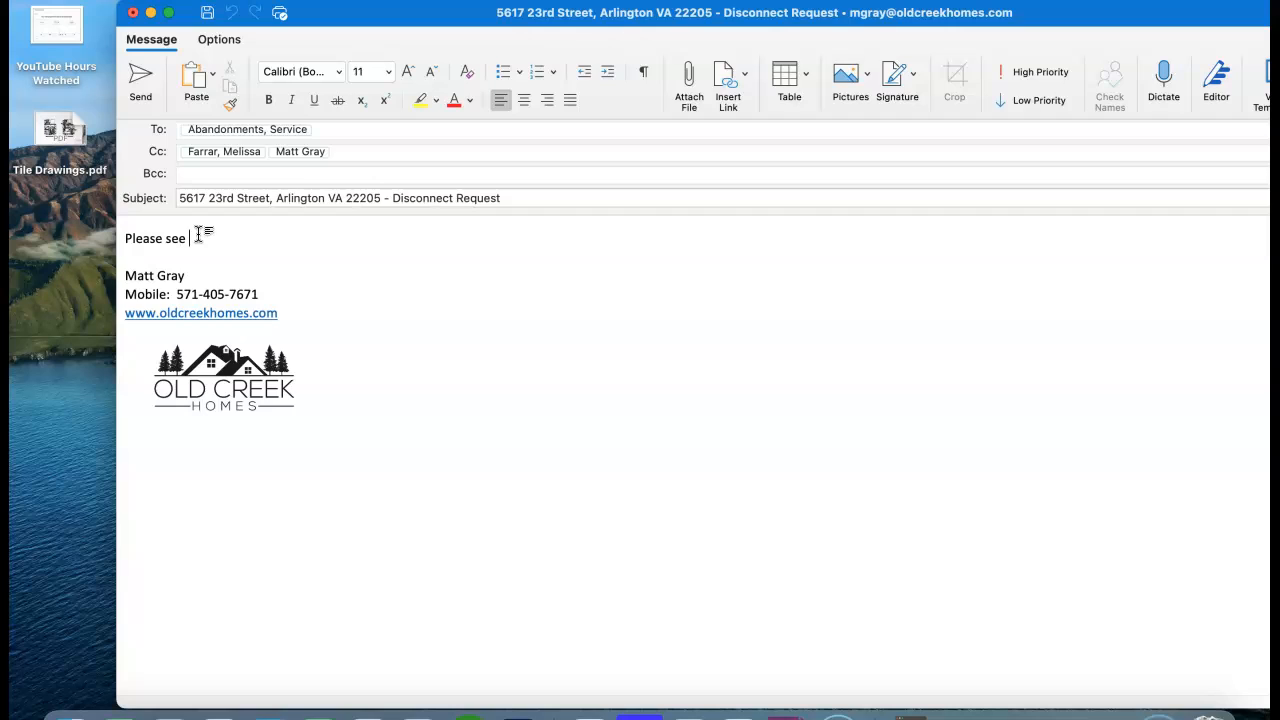
text(the attached)
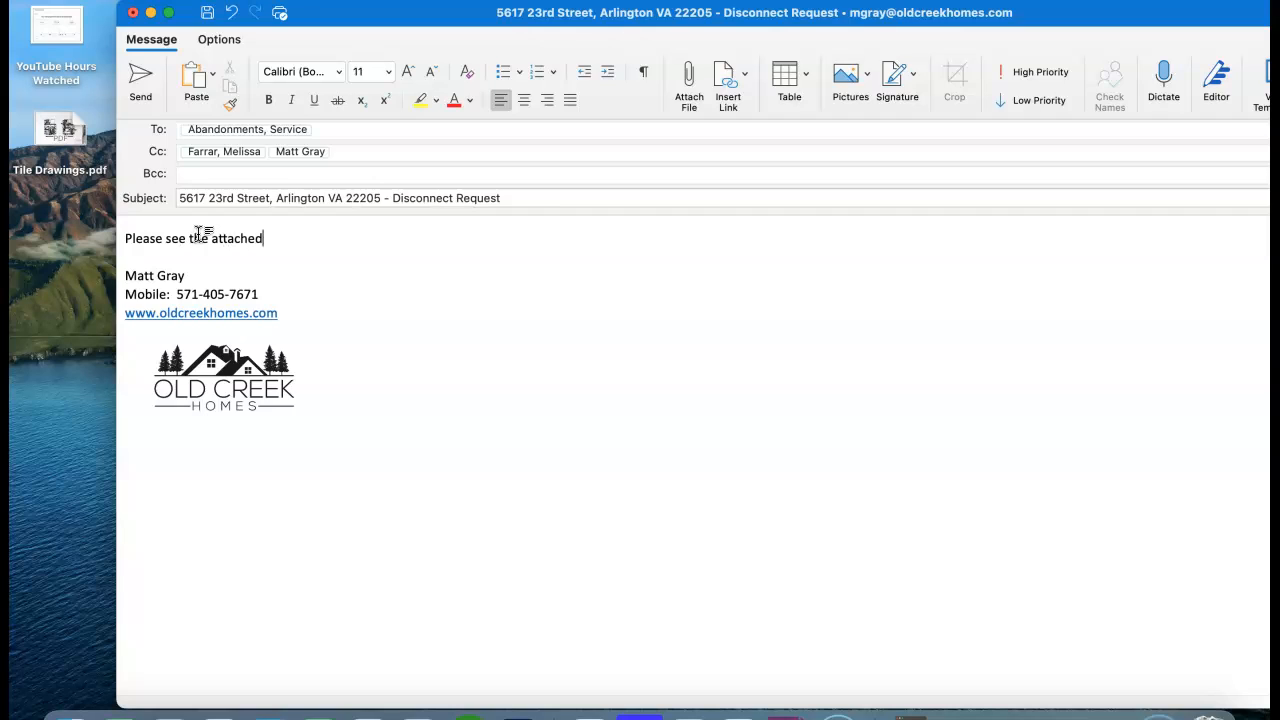
text(request to)
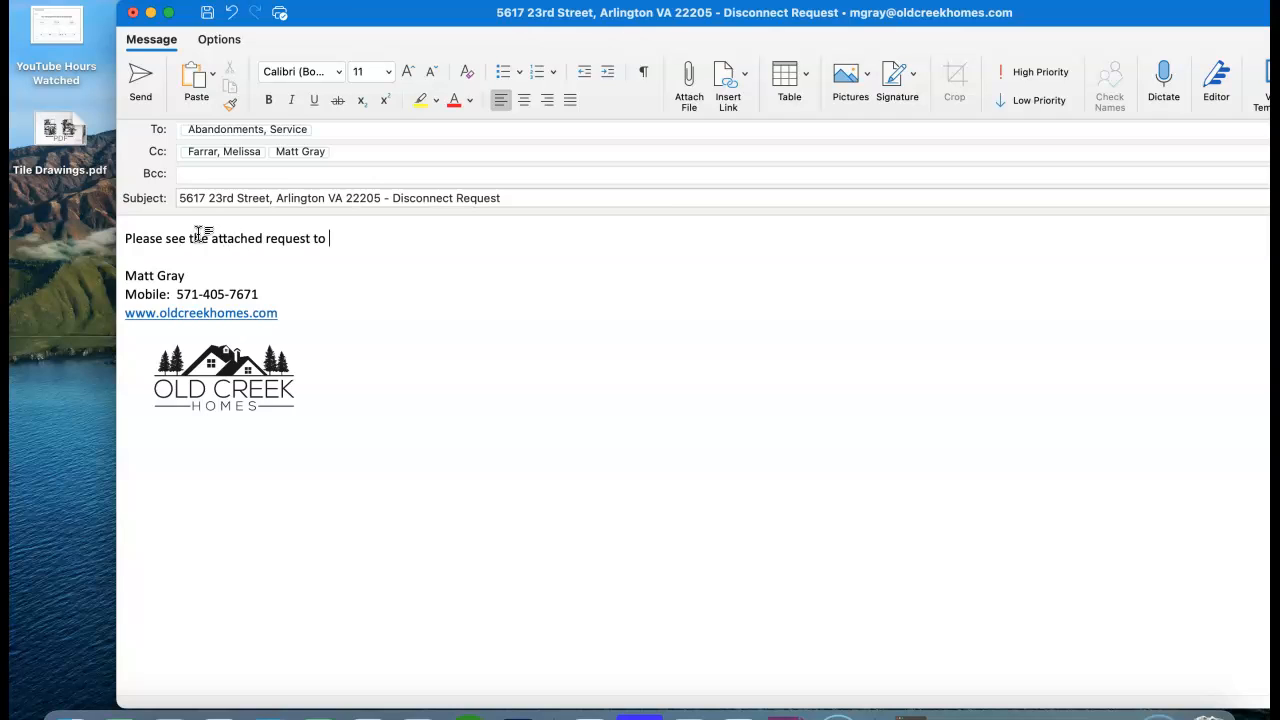
text(aband)
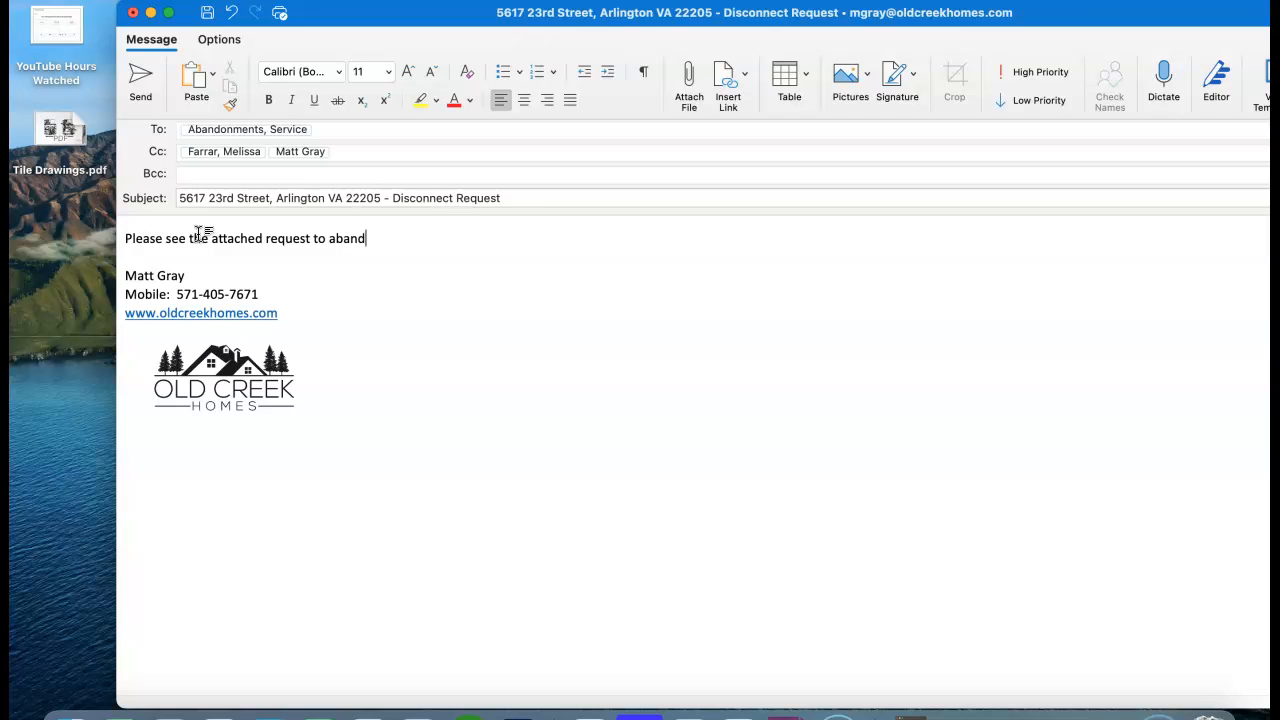
text(on seric)
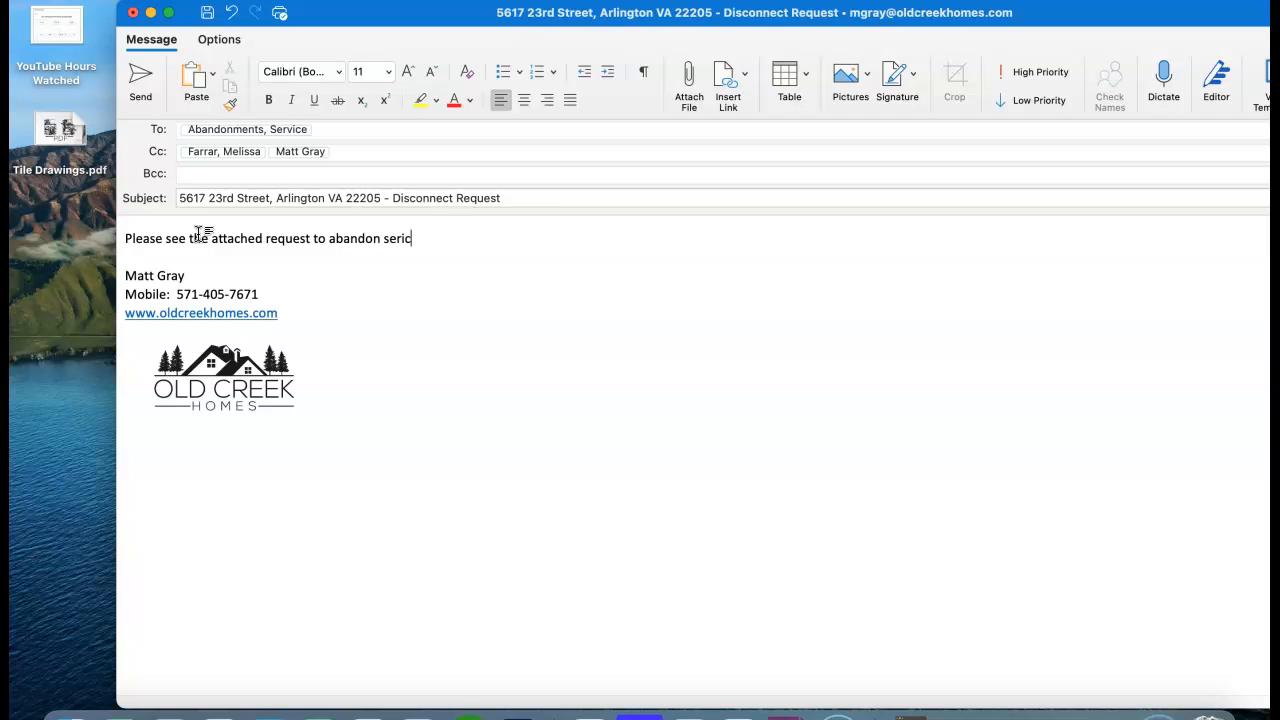
text(i)
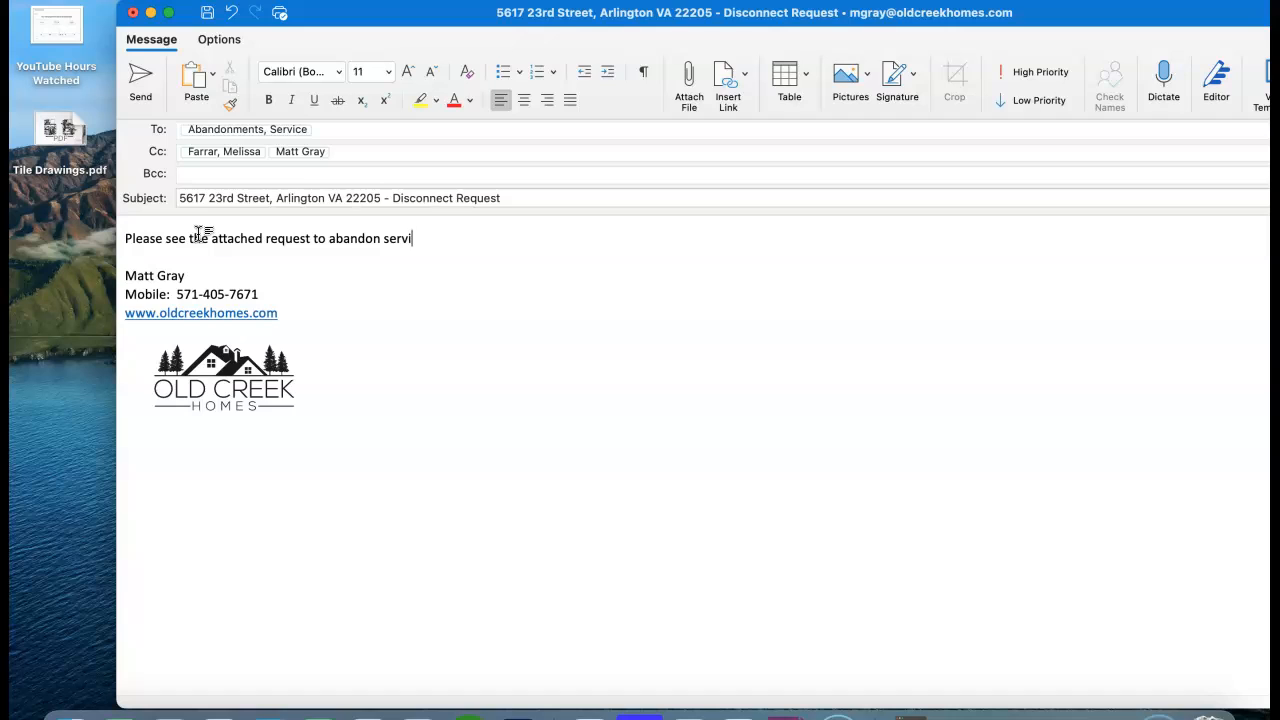
text(ce.  Please confirm receipt of this e)
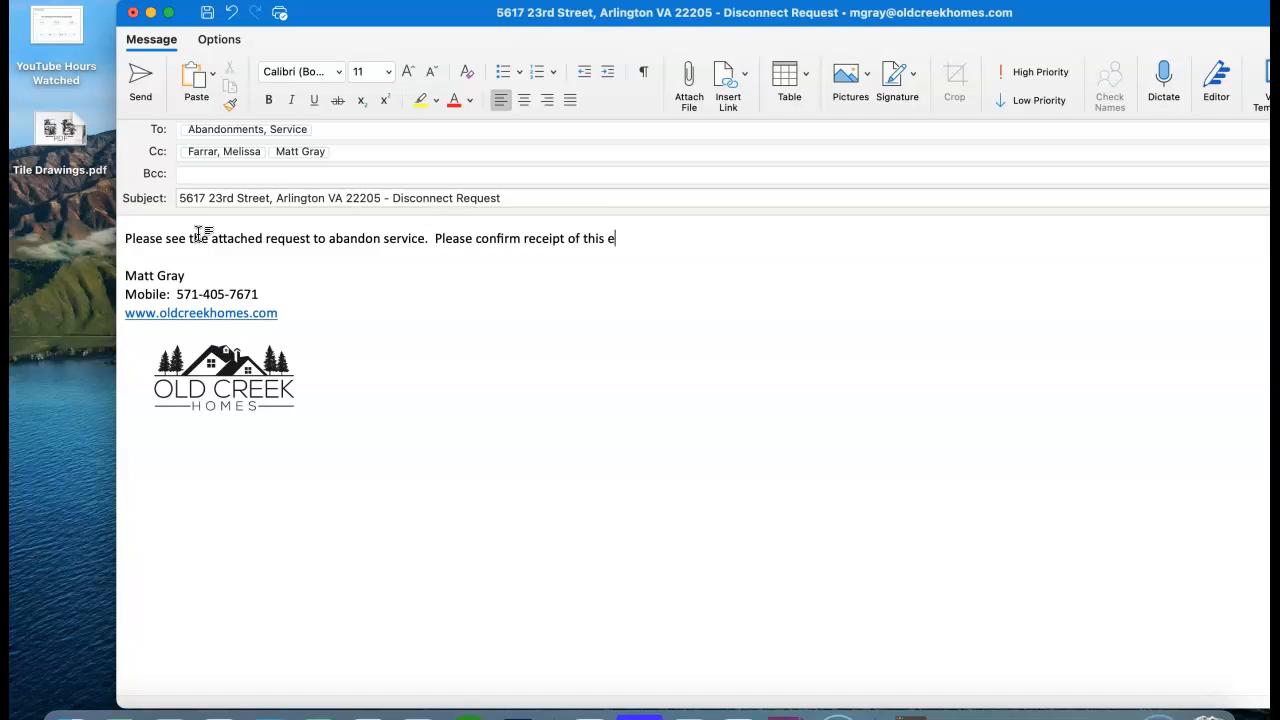
text(mail and CC all.)
text(Thank you,)
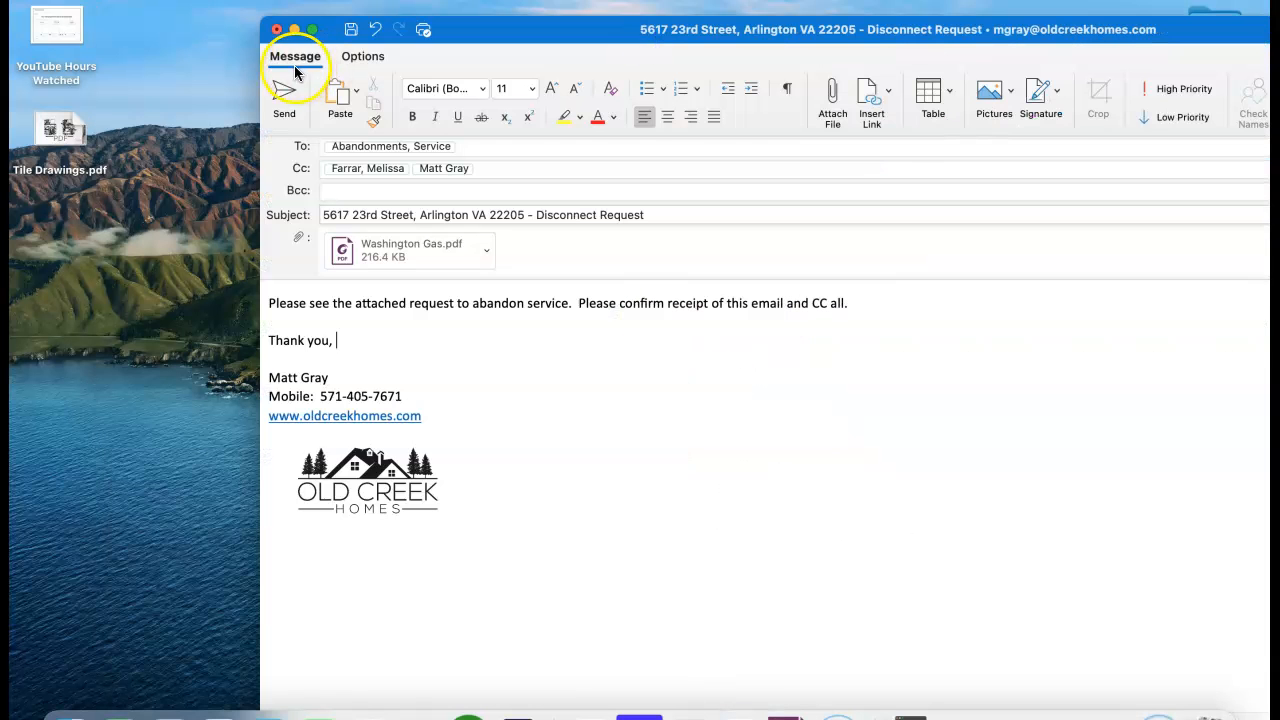
- Close the message window and discard the unsent email
click(276, 28)
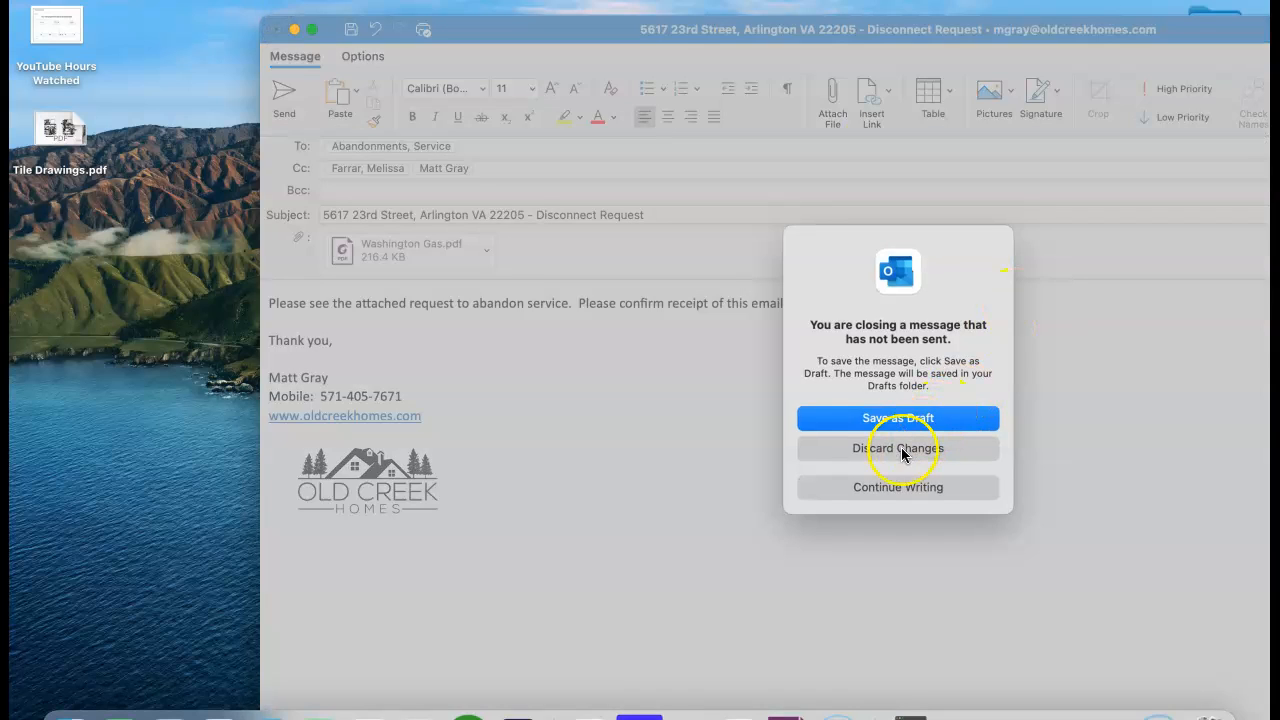
click(898, 444)
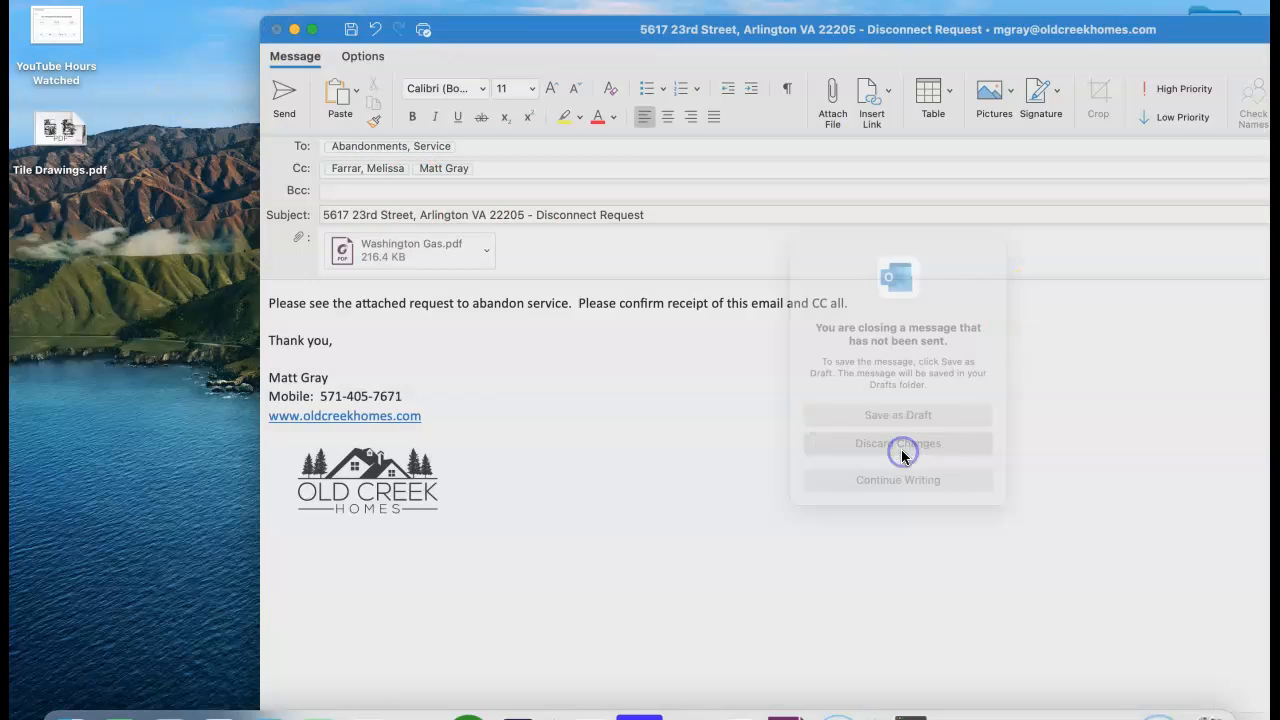
click(896, 444)
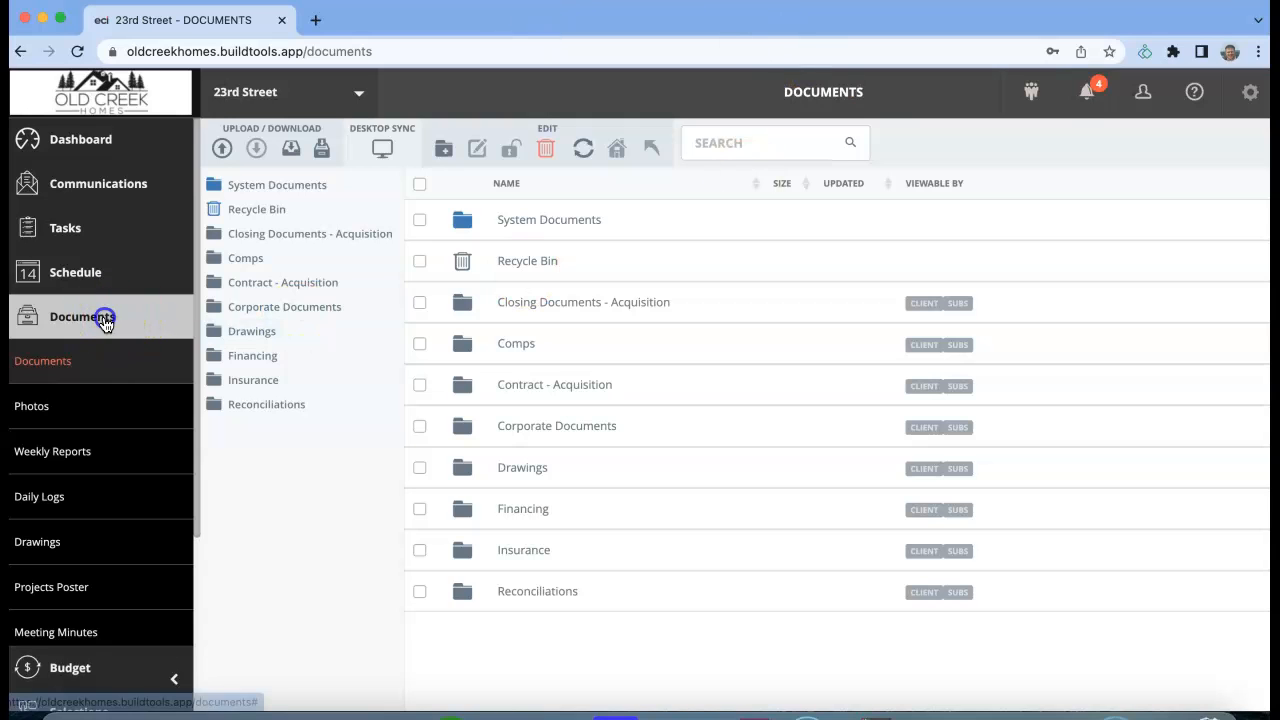
- Show the Working Schedule for 23rd Street with the Utility Disconnect phases and start-date column visible
click(76, 272)
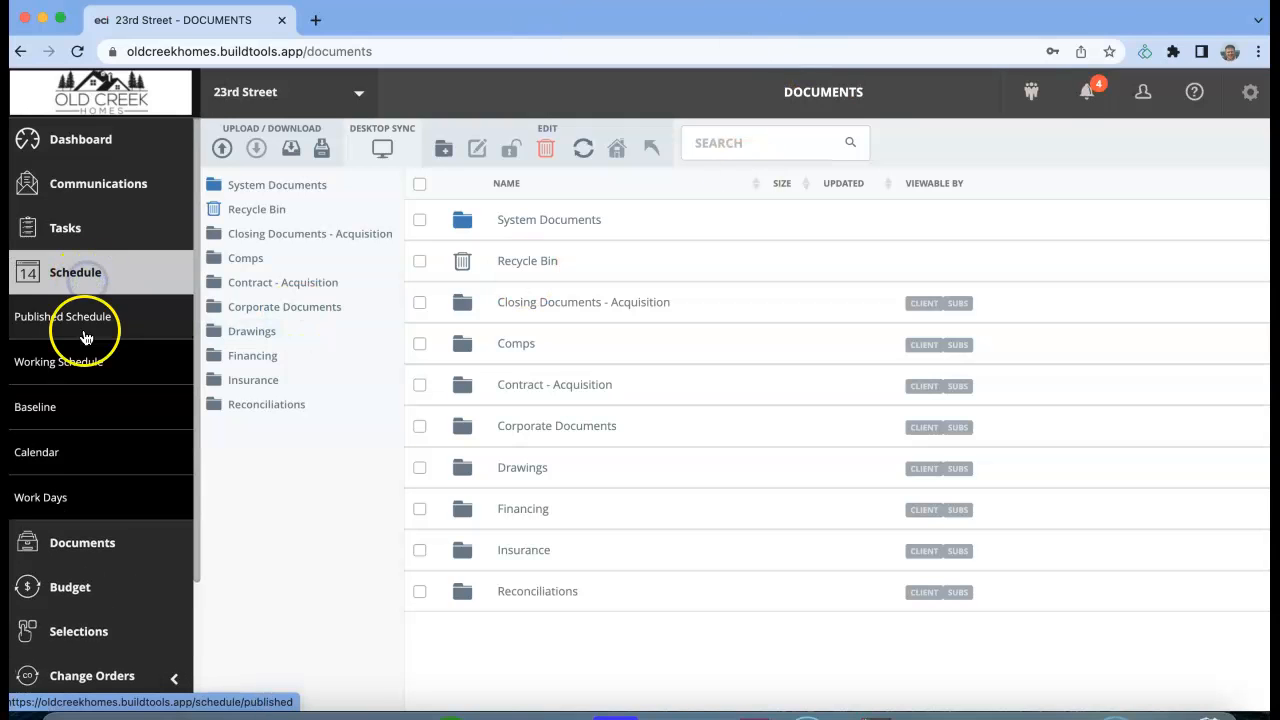
click(58, 362)
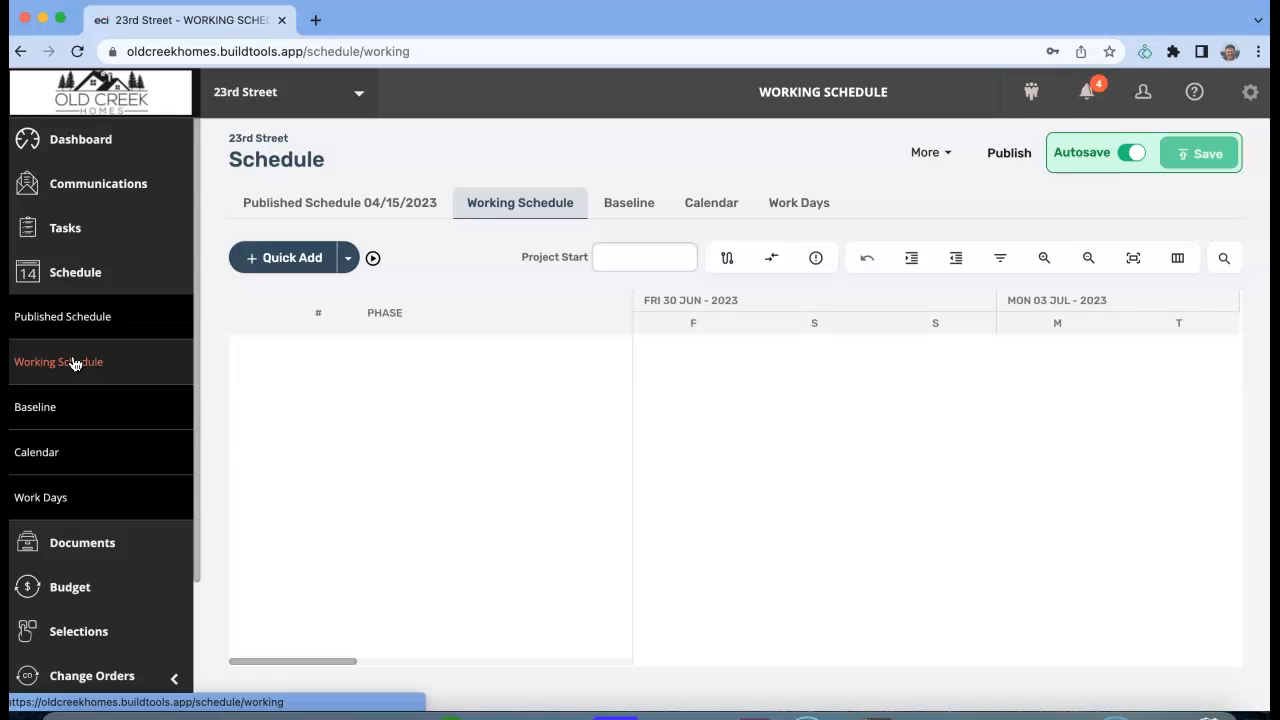
click(1176, 258)
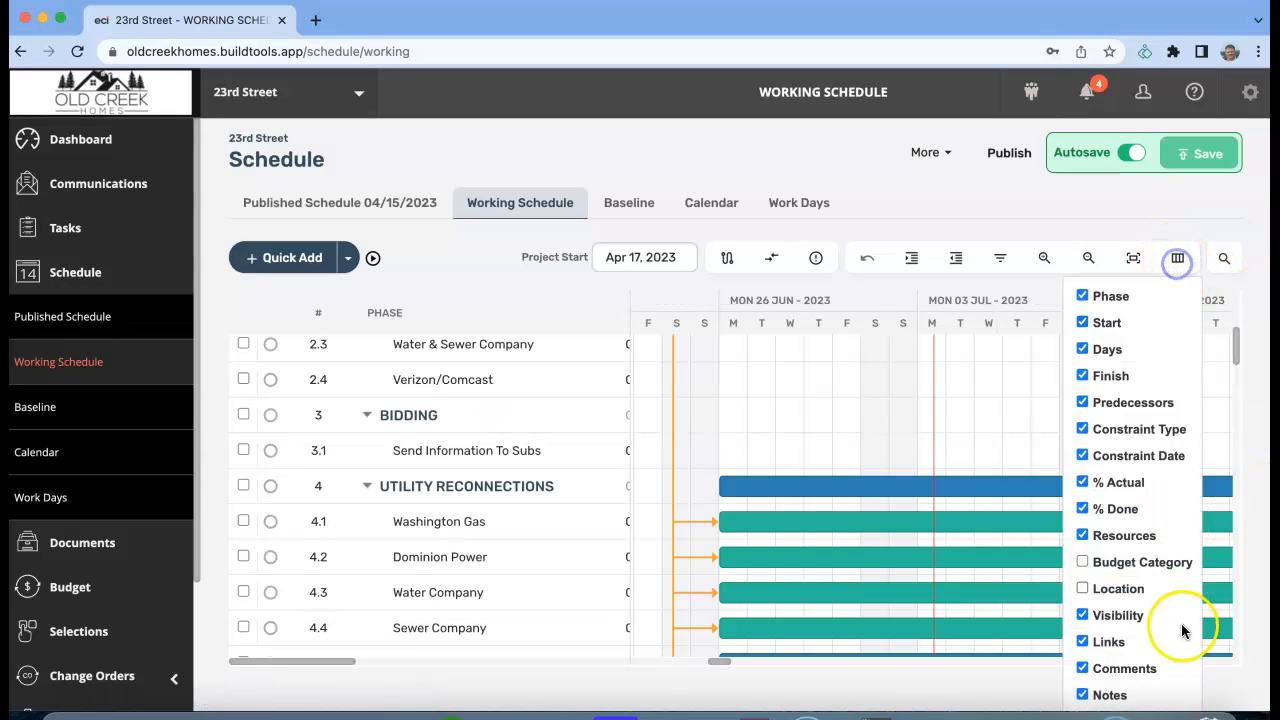
click(1078, 642)
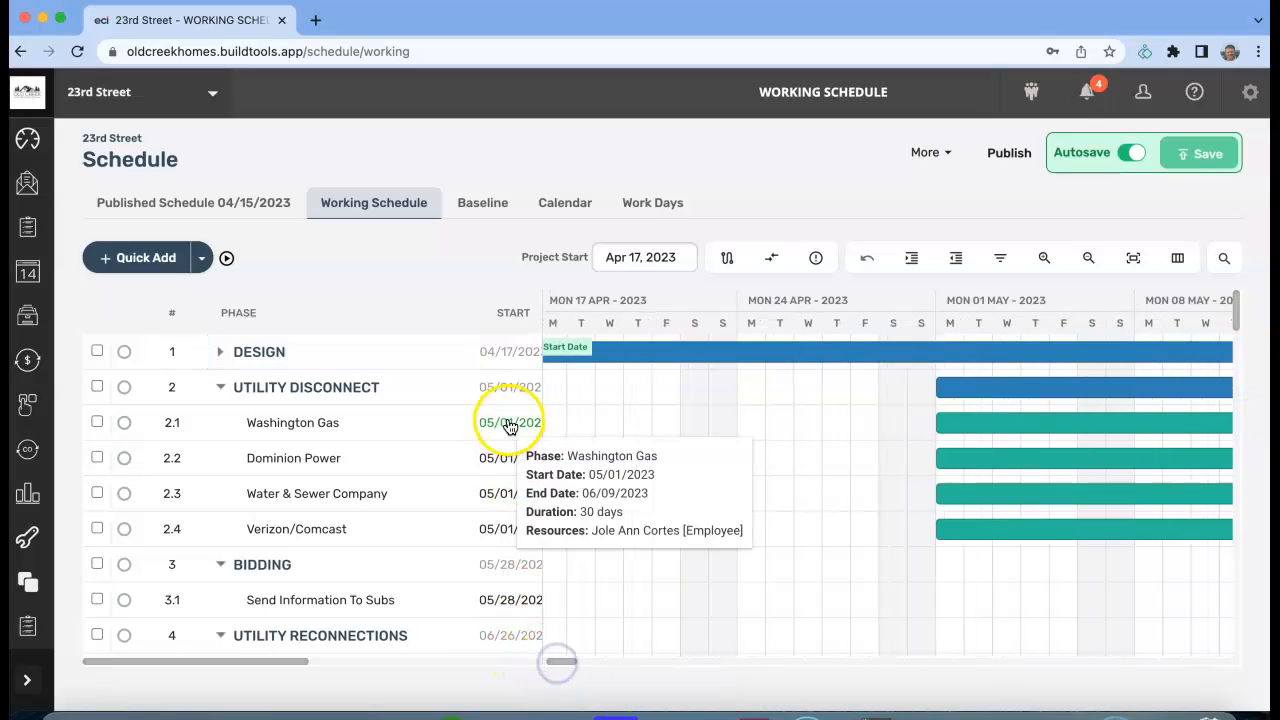
- Move Washington Gas to start 07/03/2023 (finish 08/11/2023) and recolour its Gantt bar yellow
click(504, 422)
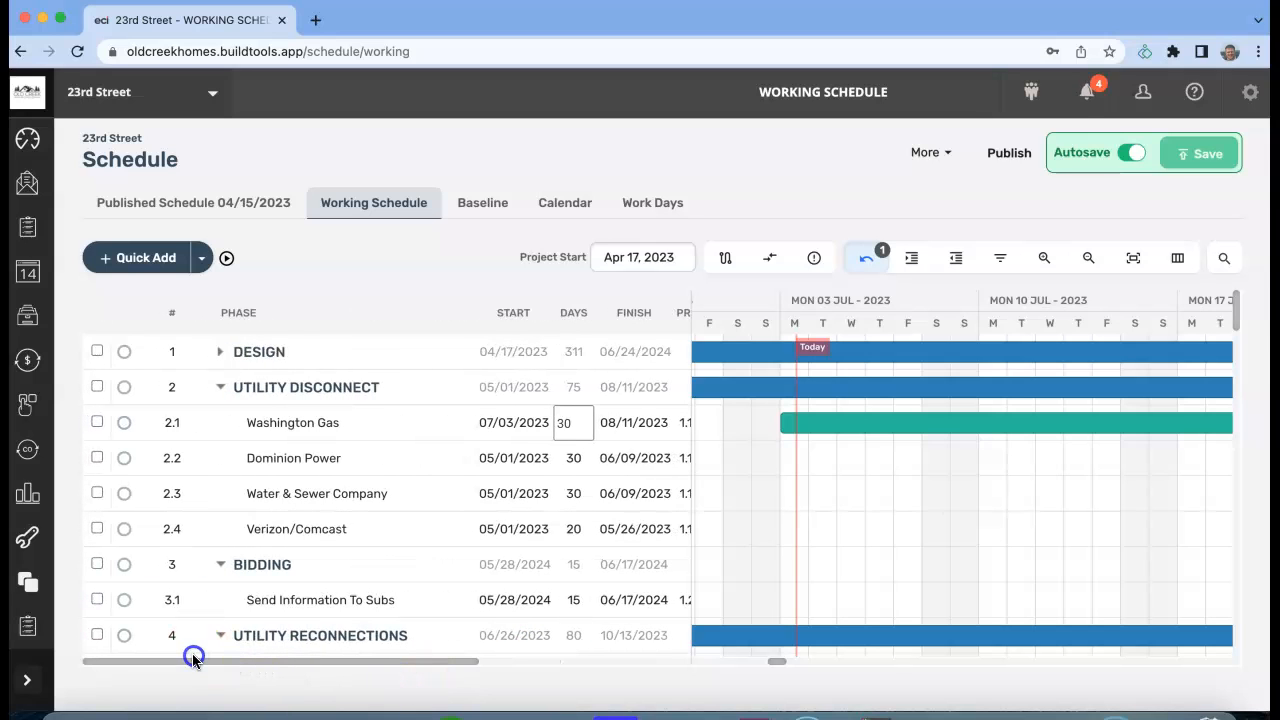
right_click(890, 422)
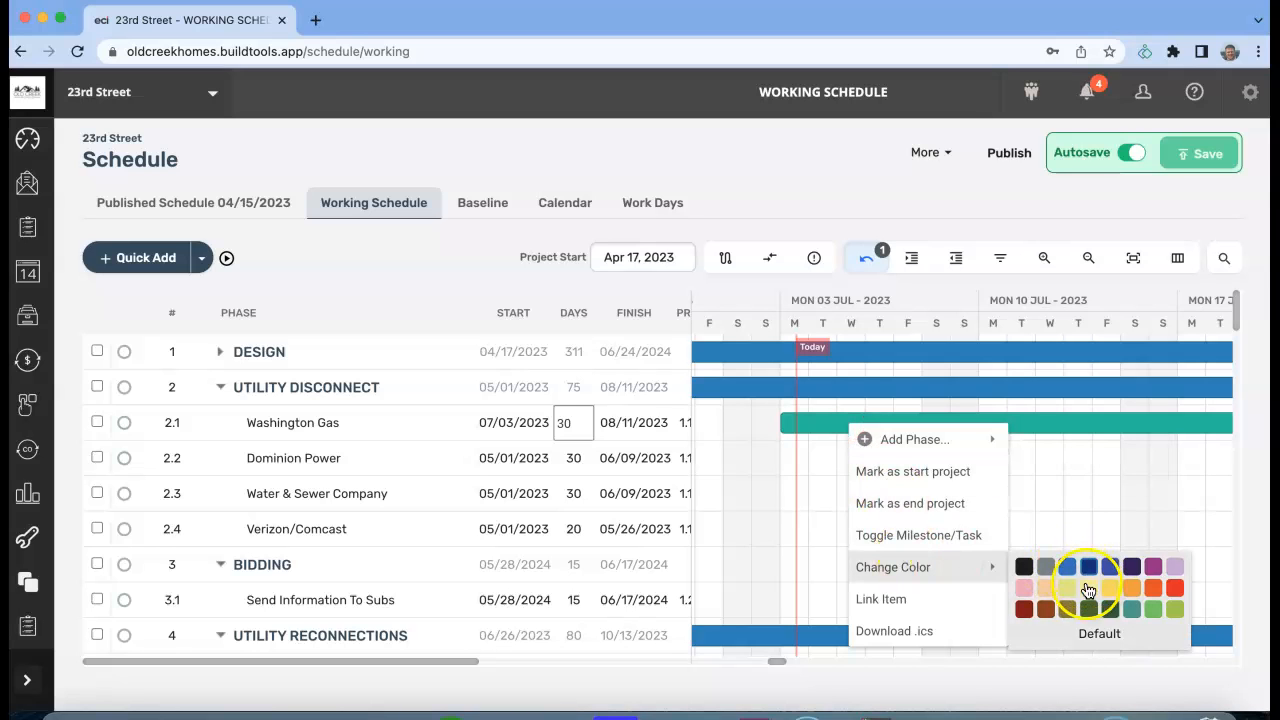
click(1088, 588)
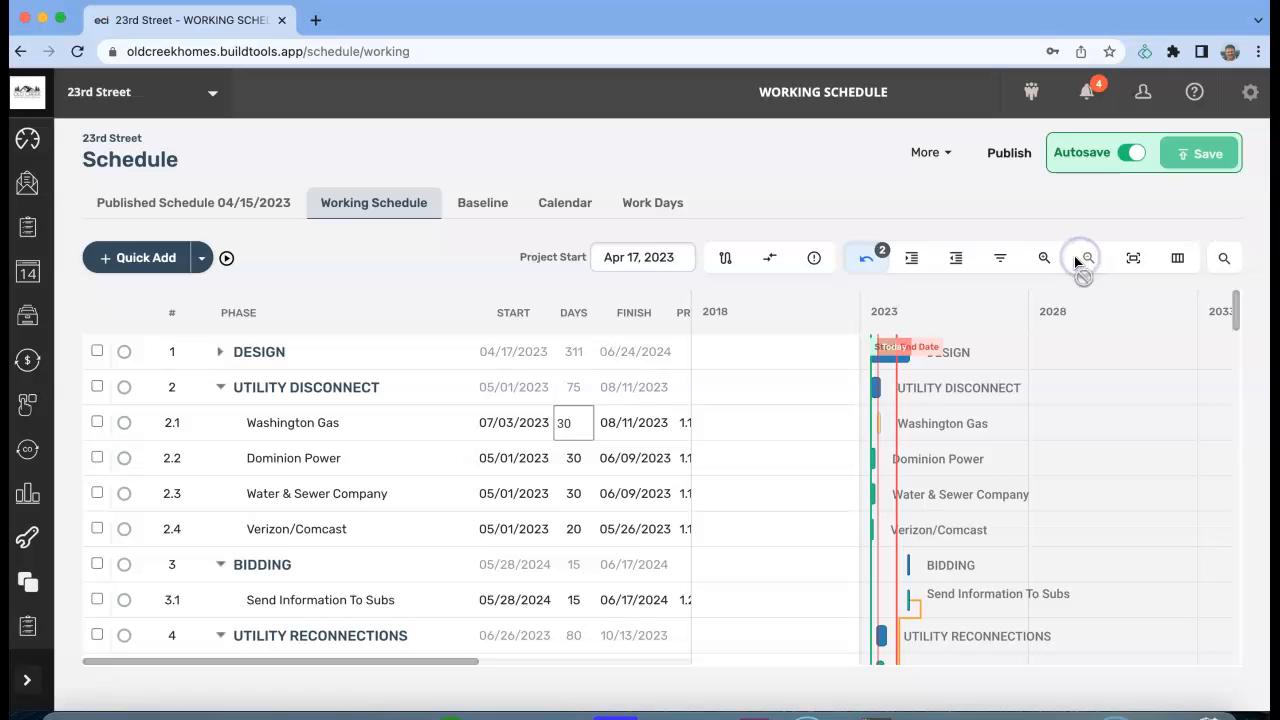
click(1088, 258)
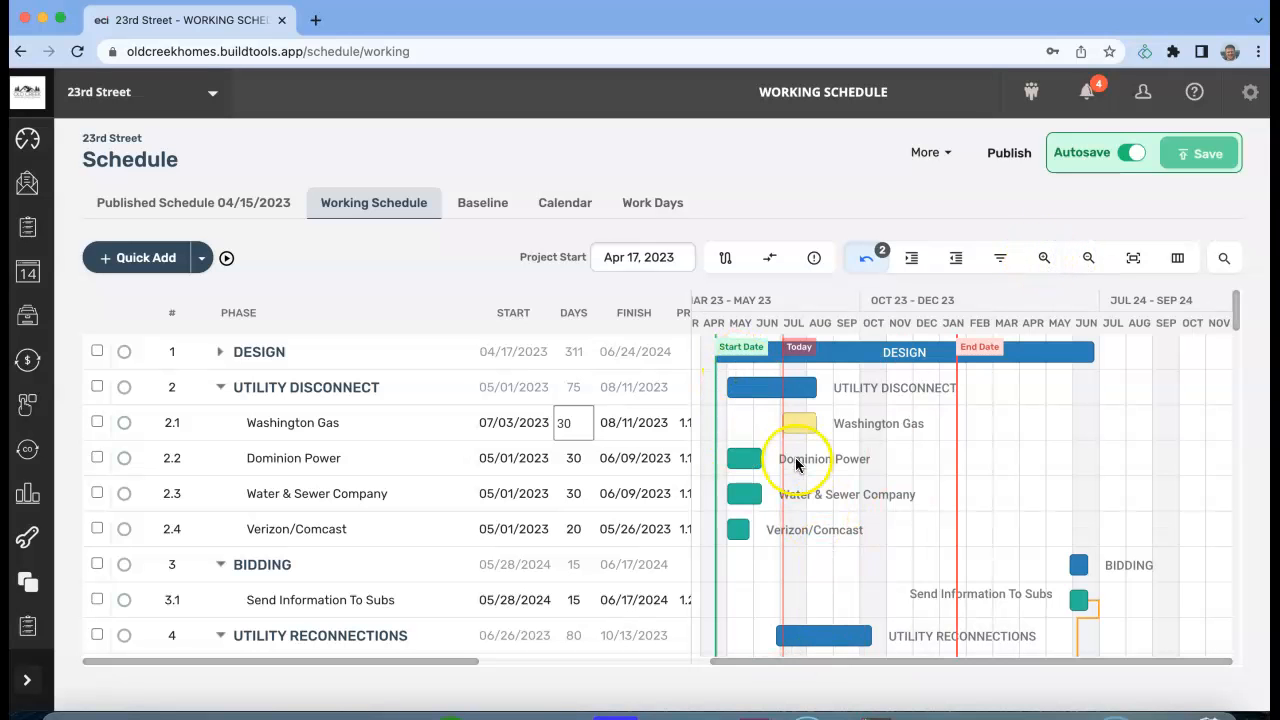